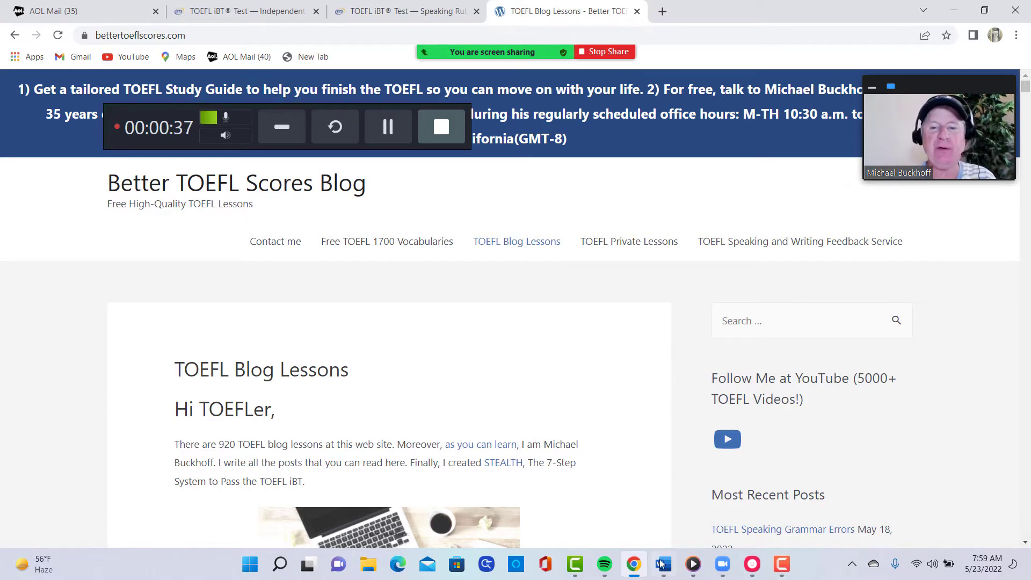
- Switch to the BK writing document and highlight the opening lines of the mask essay
{"action": "left_click", "coordinate": [662, 564]}
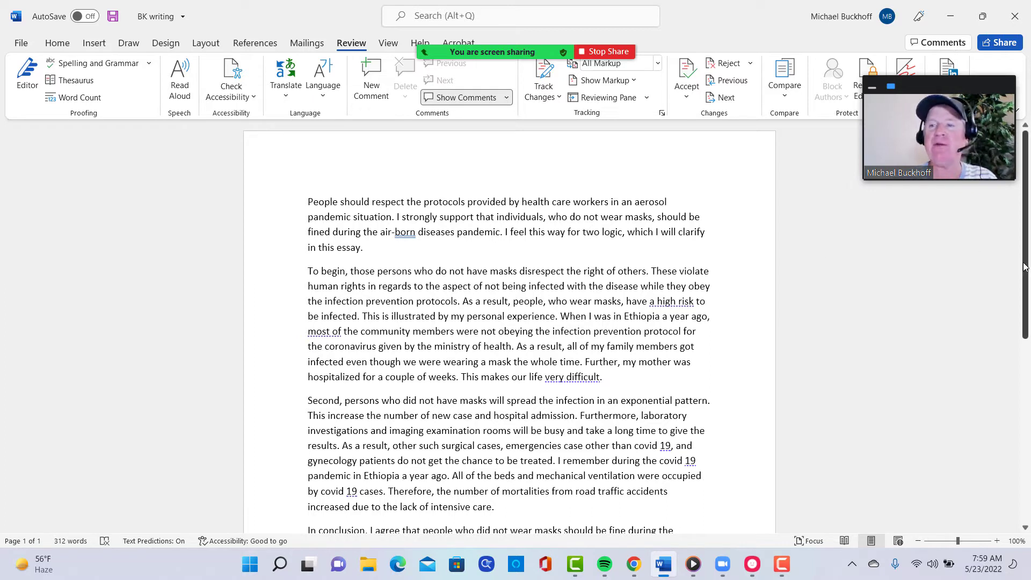
{"action": "scroll", "scroll_direction": "down", "scroll_amount": 3}
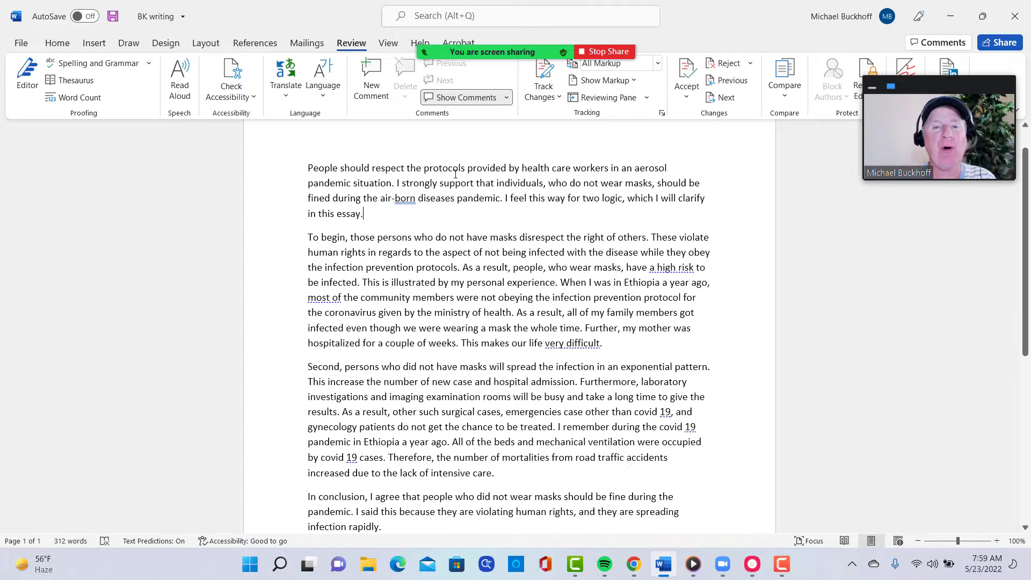
{"action": "left_click_drag", "start_coordinate": [308, 236], "coordinate": [631, 328]}
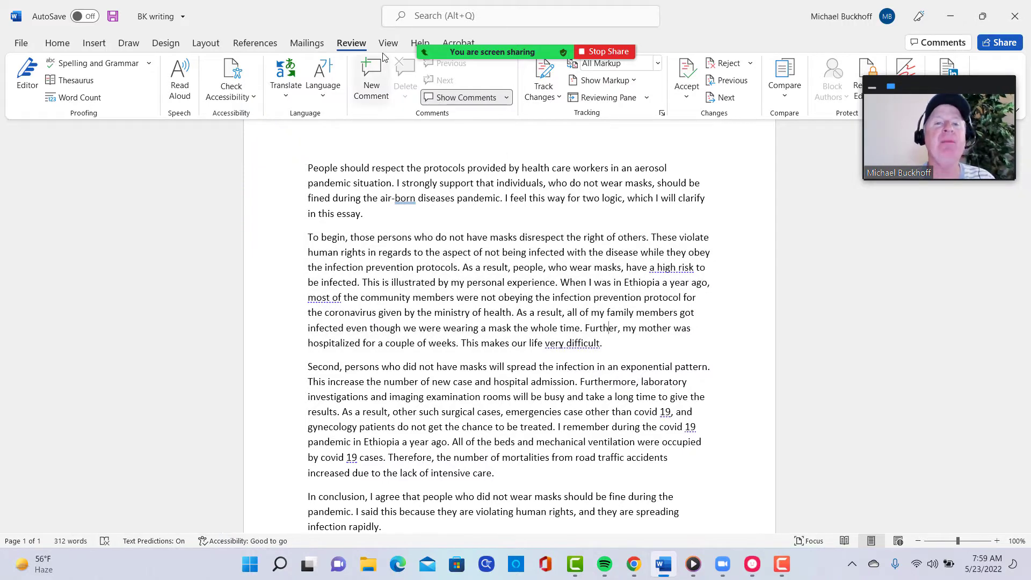
- Run Editor's Document stats to get the essay's word counts, averages and Flesch-Kincaid grade
{"action": "left_click", "coordinate": [387, 43]}
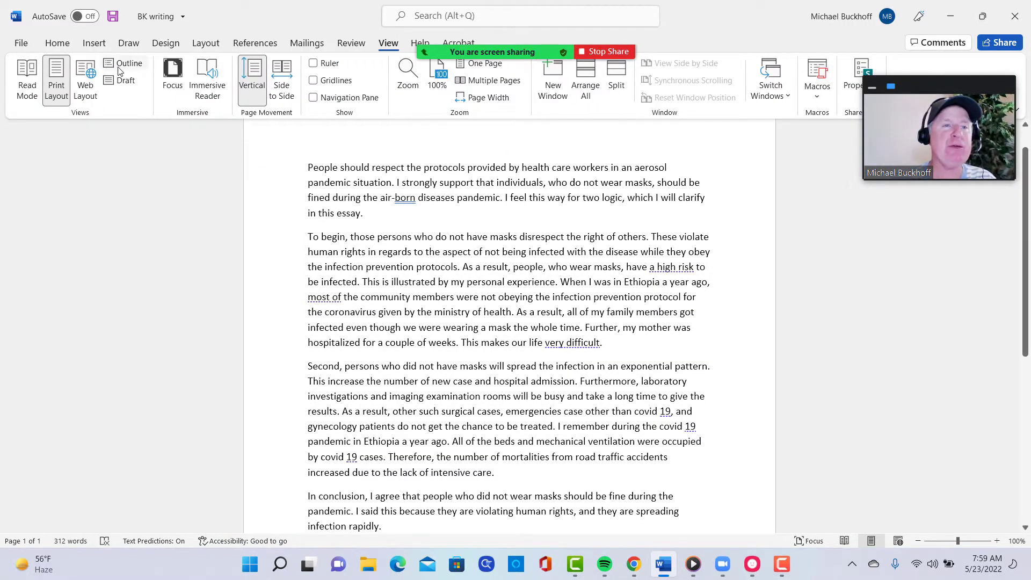
{"action": "left_click", "coordinate": [351, 43]}
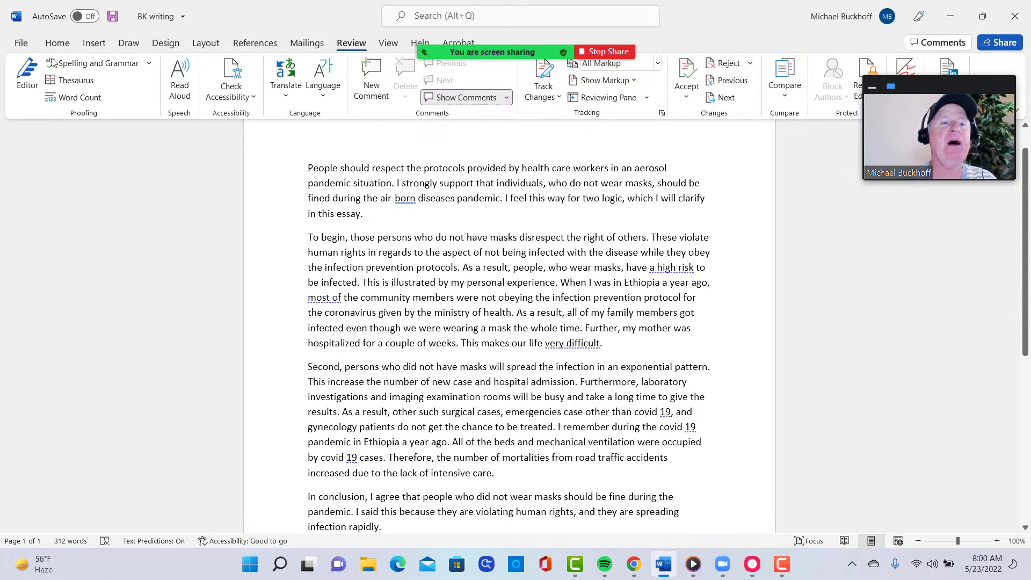
{"action": "mouse_move", "coordinate": [26, 75]}
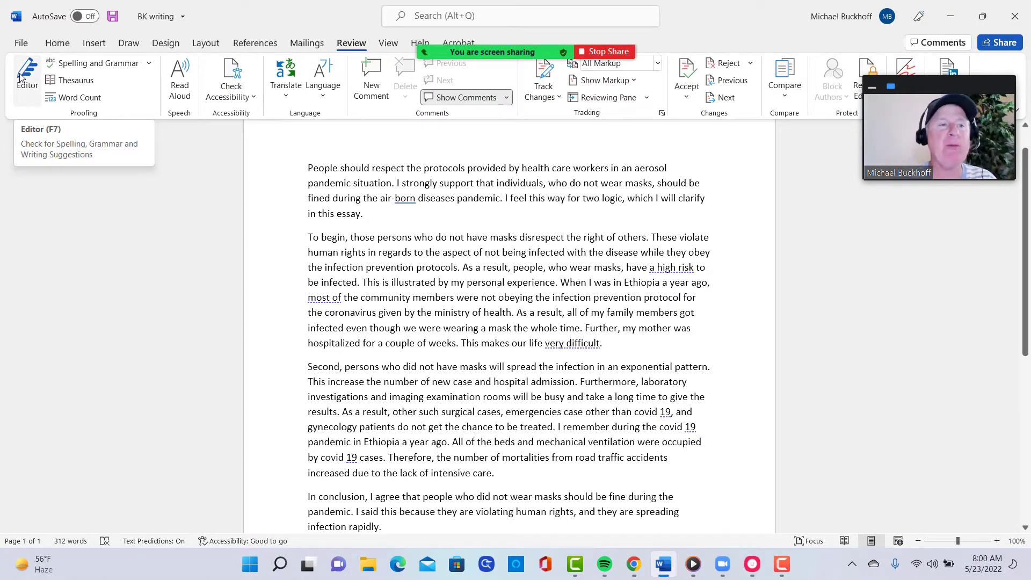
{"action": "left_click", "coordinate": [27, 75]}
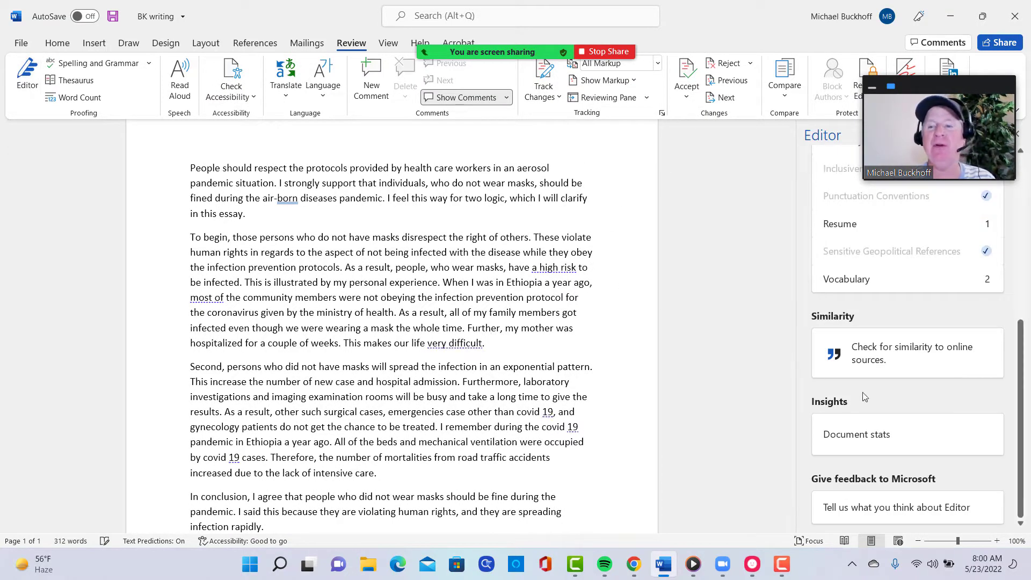
{"action": "left_click", "coordinate": [856, 434]}
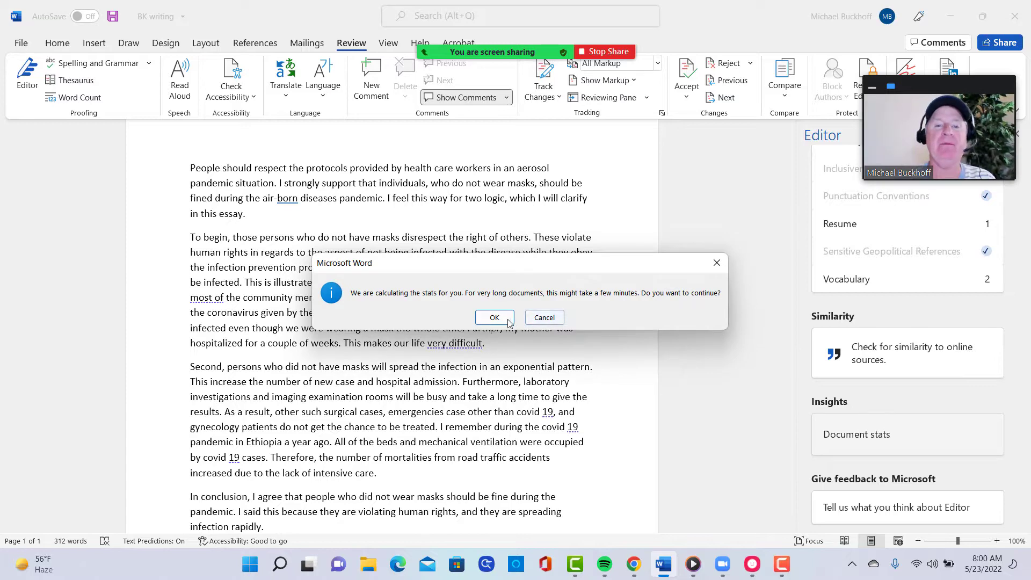
{"action": "left_click", "coordinate": [495, 317]}
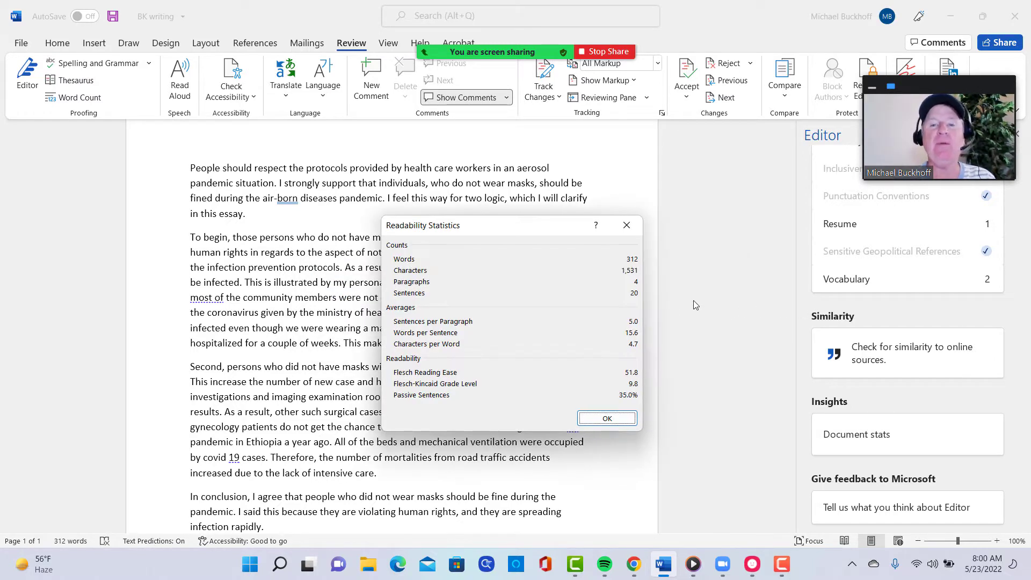
{"action": "mouse_move", "coordinate": [416, 366]}
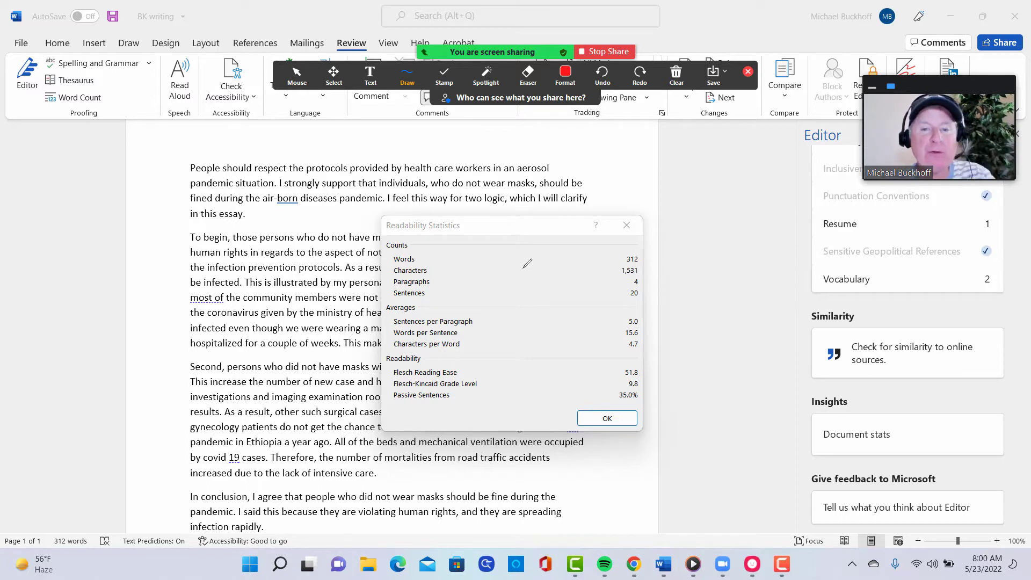
{"action": "left_click_drag", "start_coordinate": [605, 322], "coordinate": [652, 338]}
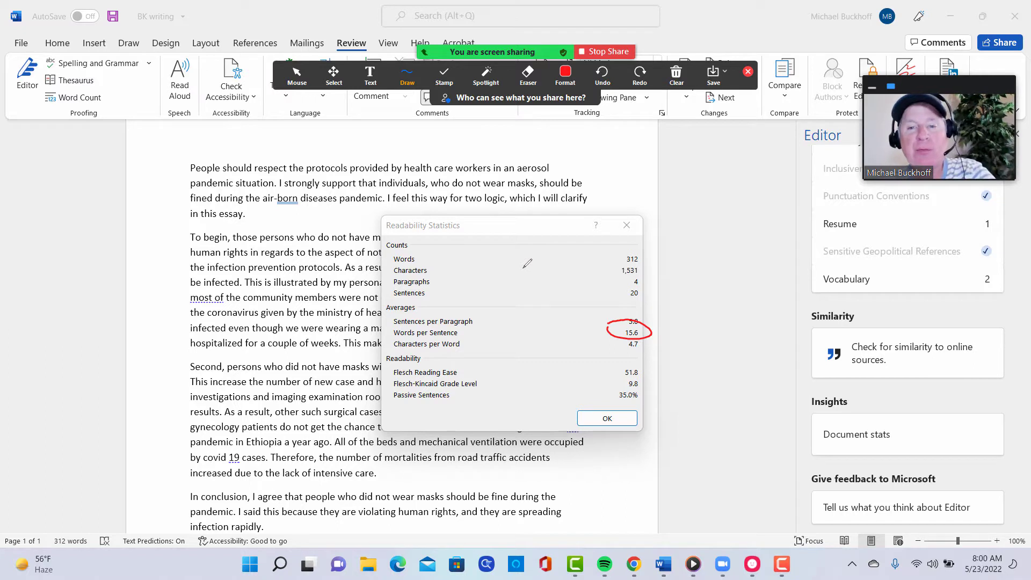
{"action": "left_click_drag", "start_coordinate": [611, 345], "coordinate": [648, 345]}
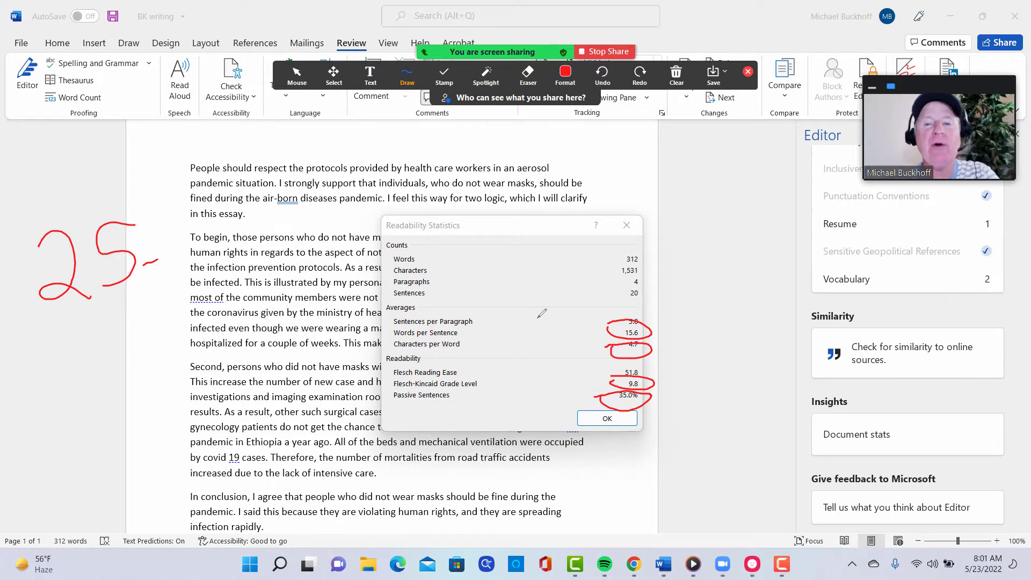
{"action": "left_click_drag", "start_coordinate": [79, 341], "coordinate": [115, 397]}
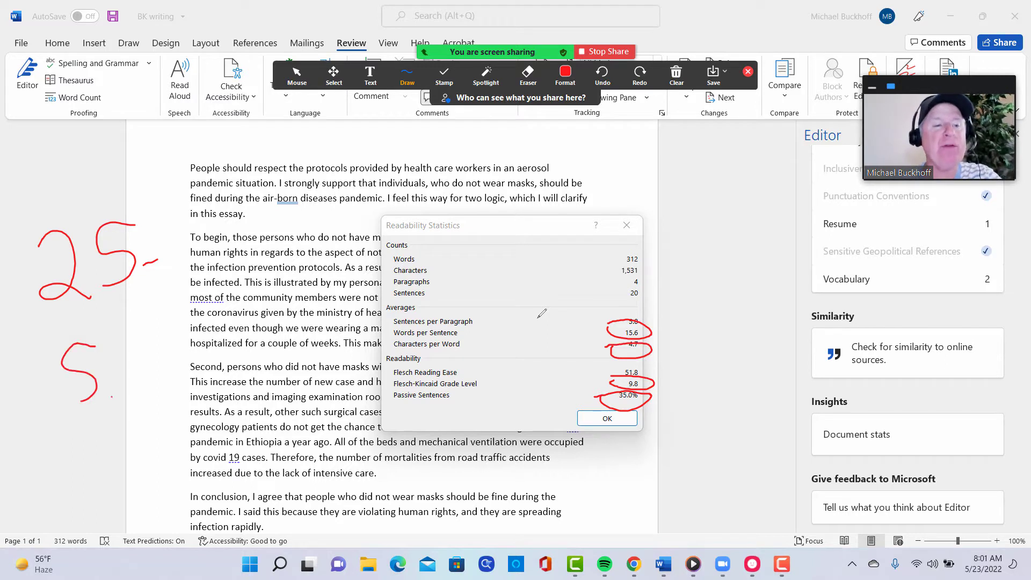
{"action": "left_click_drag", "start_coordinate": [102, 359], "coordinate": [155, 394]}
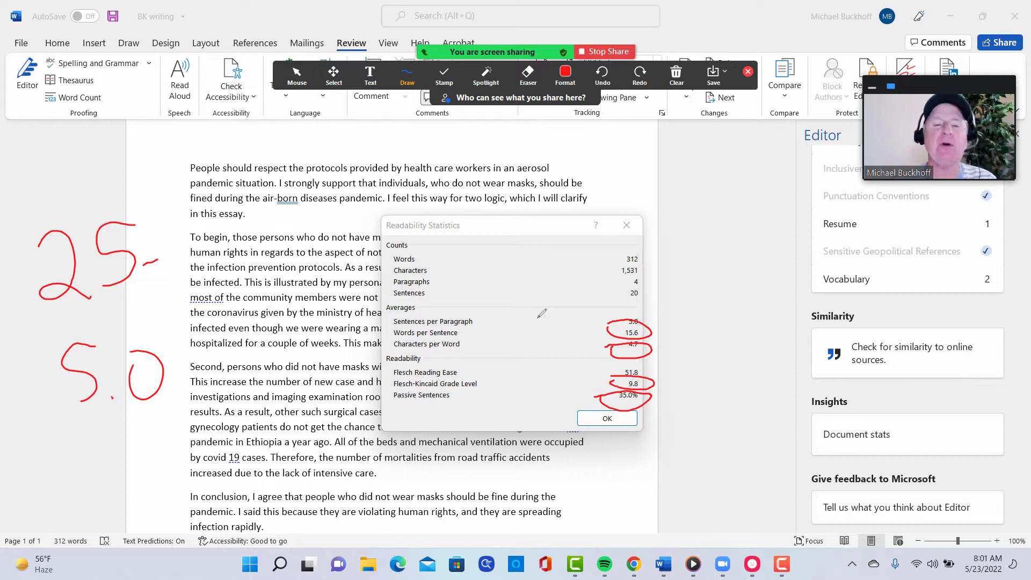
{"action": "left_click", "coordinate": [674, 75]}
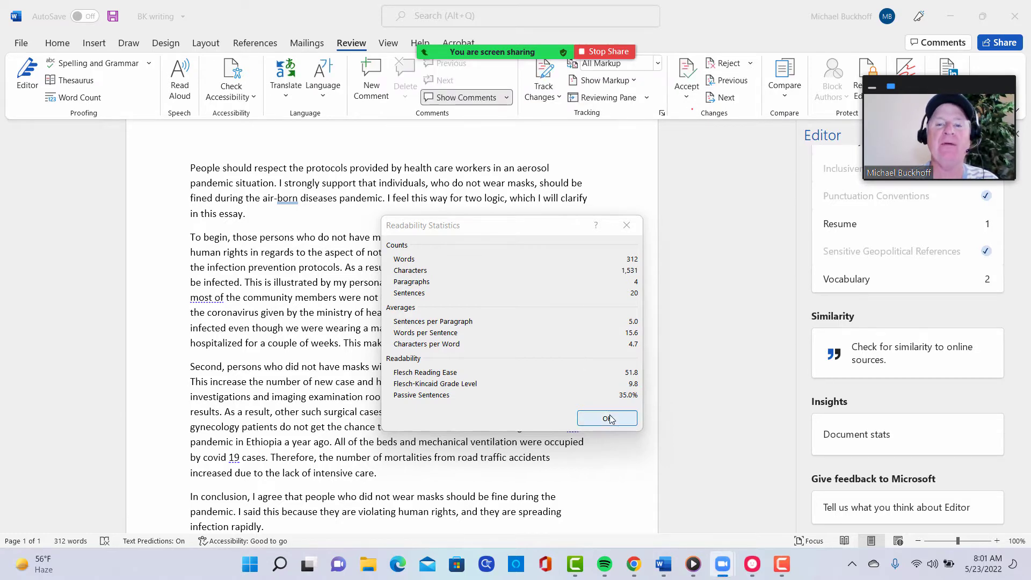
- Close the Readability Statistics dialog and highlight passages in the essay's first paragraph
{"action": "left_click", "coordinate": [606, 418]}
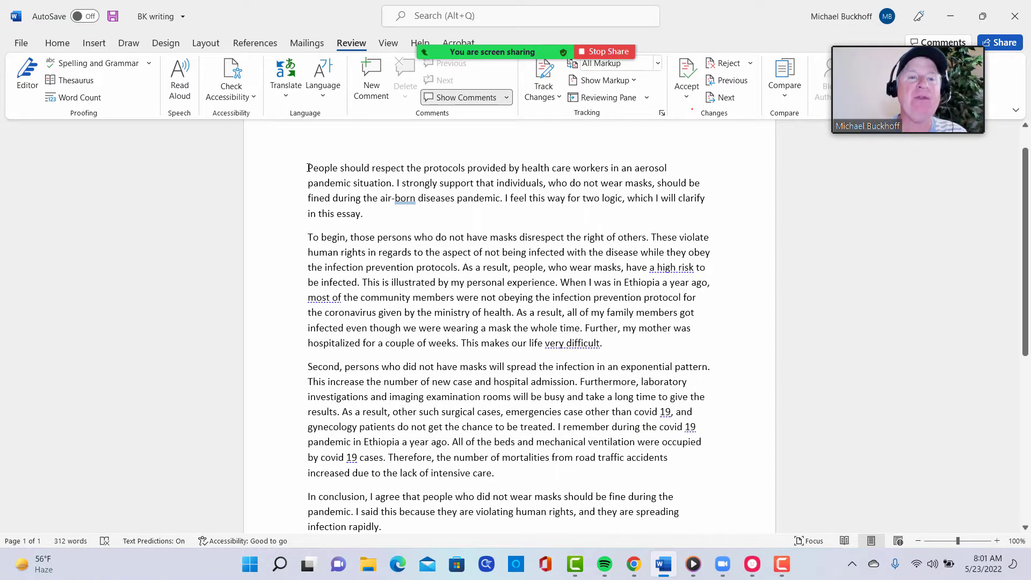
{"action": "left_click_drag", "start_coordinate": [309, 168], "coordinate": [362, 214]}
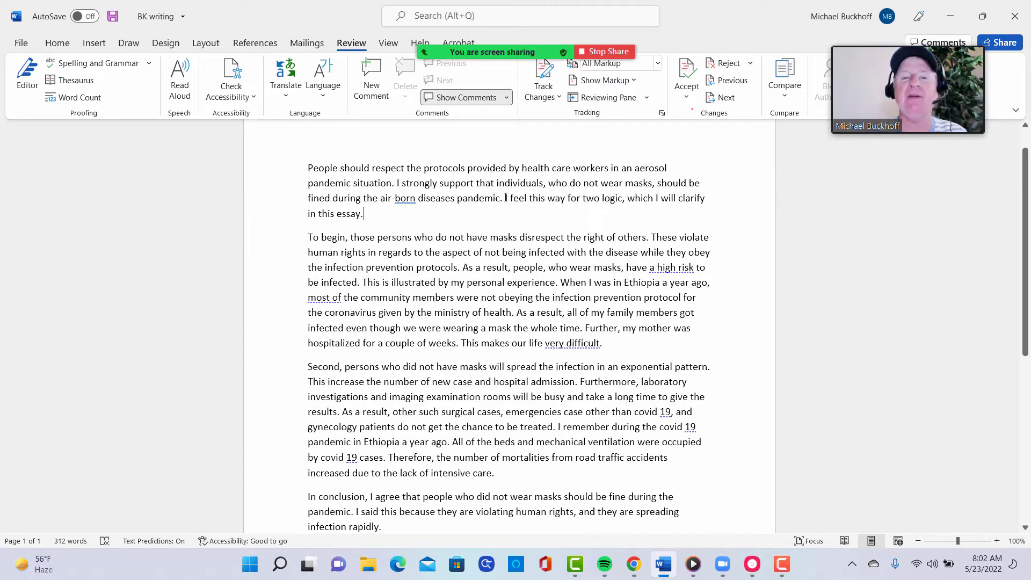
{"action": "left_click_drag", "start_coordinate": [506, 198], "coordinate": [364, 213]}
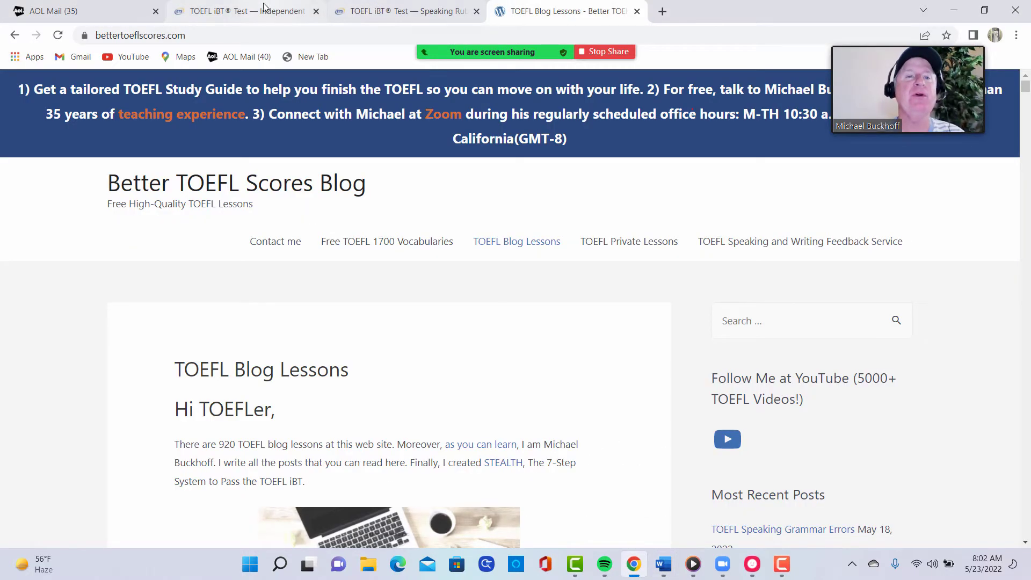
- Underline 'somewhat developed explanations' in the score-3 band of the writing rubric with Zoom Draw
{"action": "left_click", "coordinate": [244, 11]}
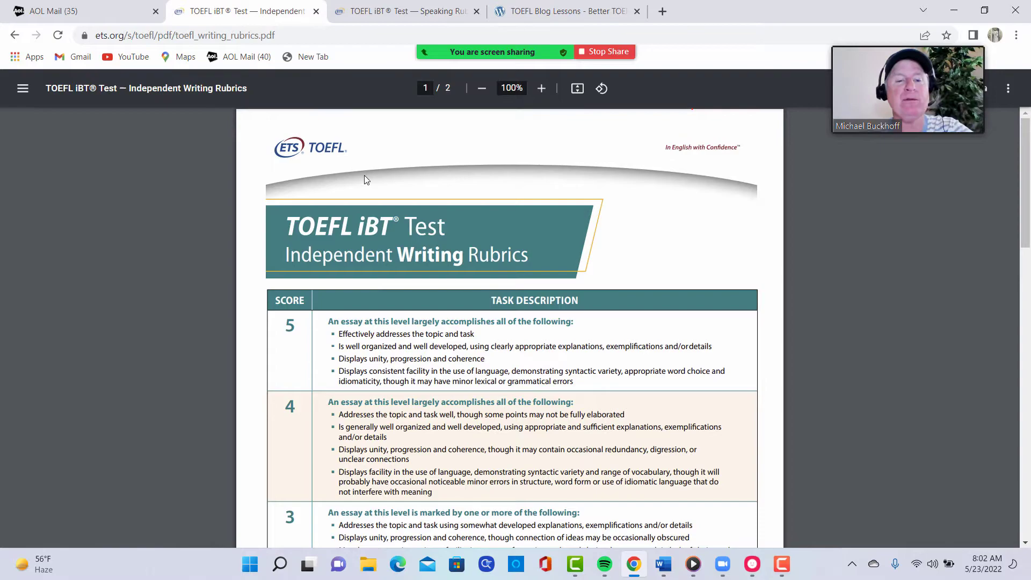
{"action": "scroll", "scroll_direction": "down", "scroll_amount": 3}
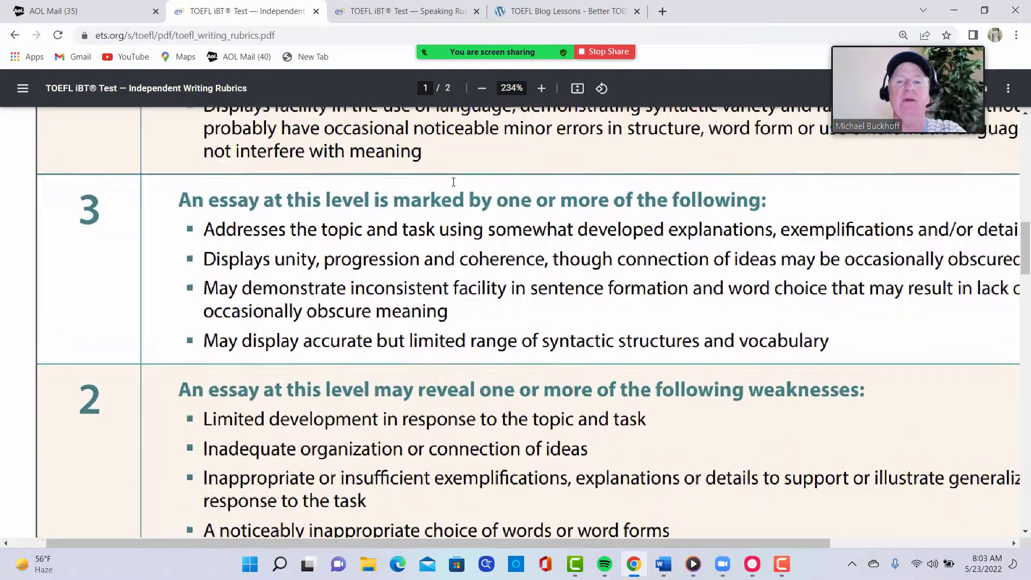
{"action": "left_click", "coordinate": [482, 87]}
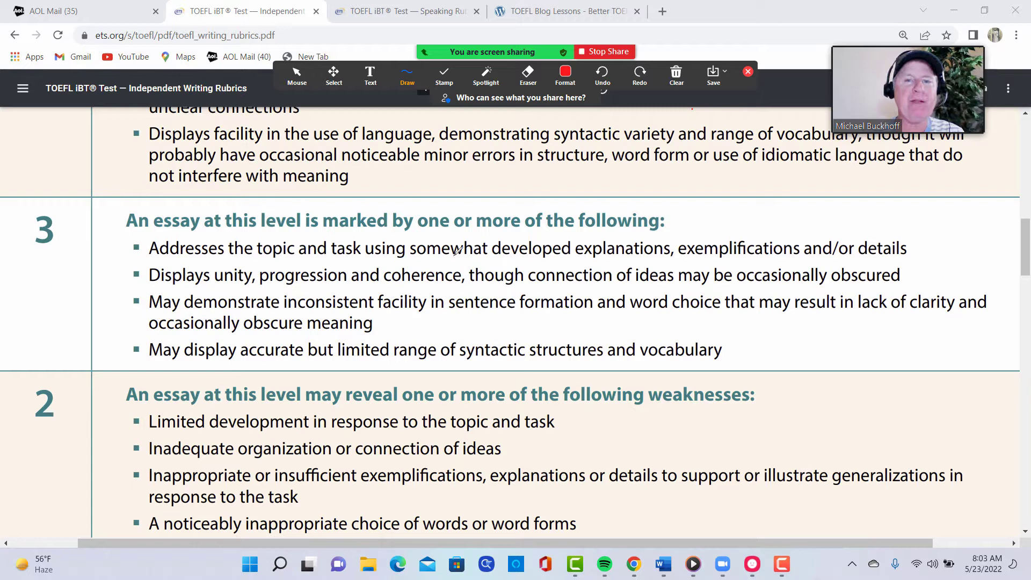
{"action": "left_click_drag", "start_coordinate": [454, 264], "coordinate": [648, 263]}
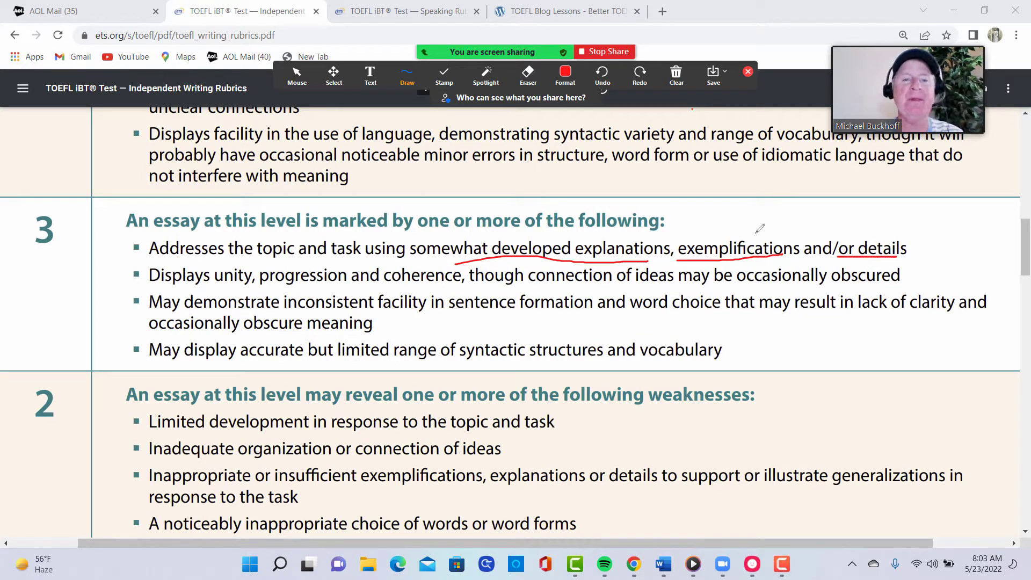
{"action": "mouse_move", "coordinate": [589, 200]}
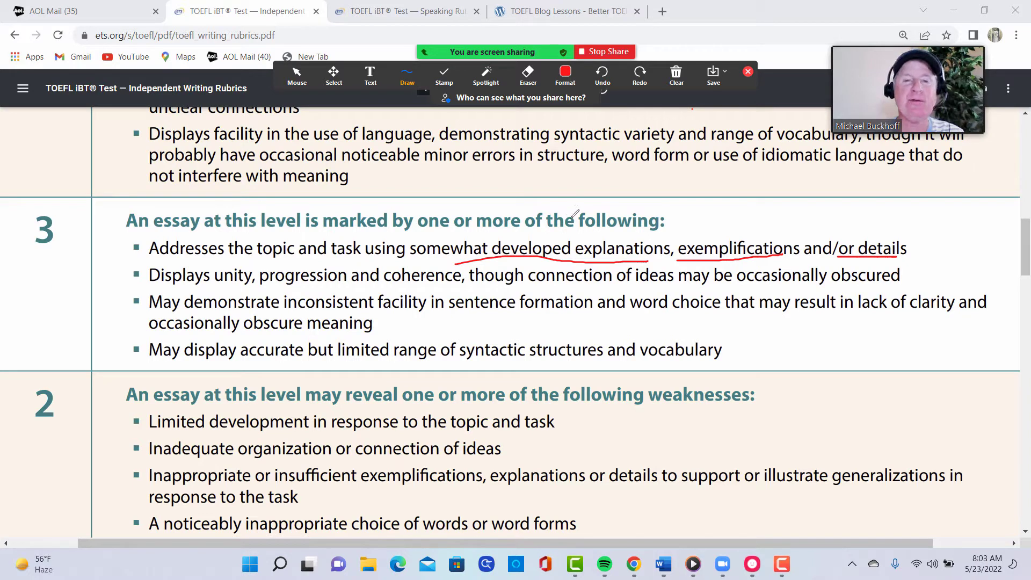
{"action": "mouse_move", "coordinate": [740, 276]}
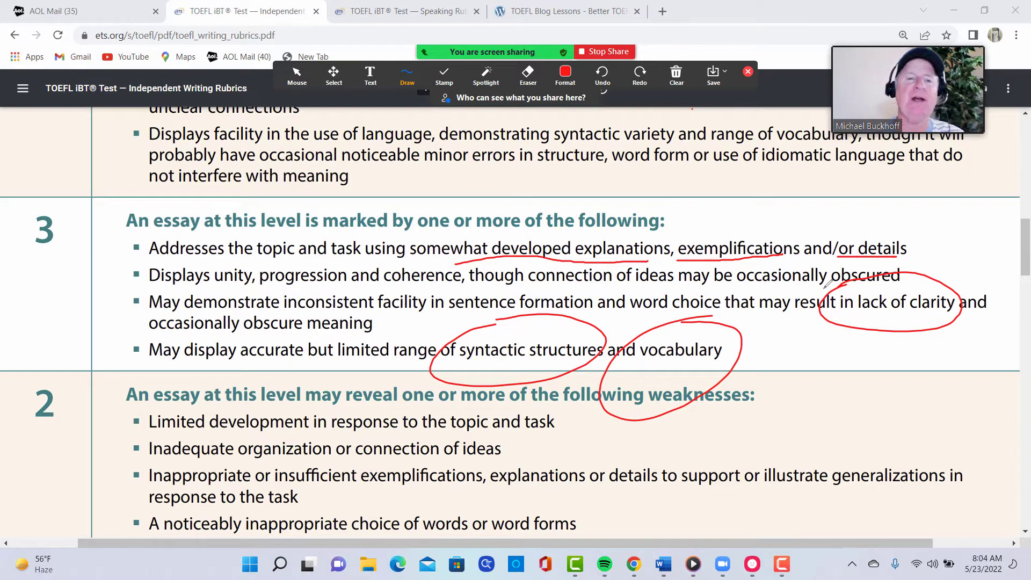
{"action": "left_click", "coordinate": [602, 74]}
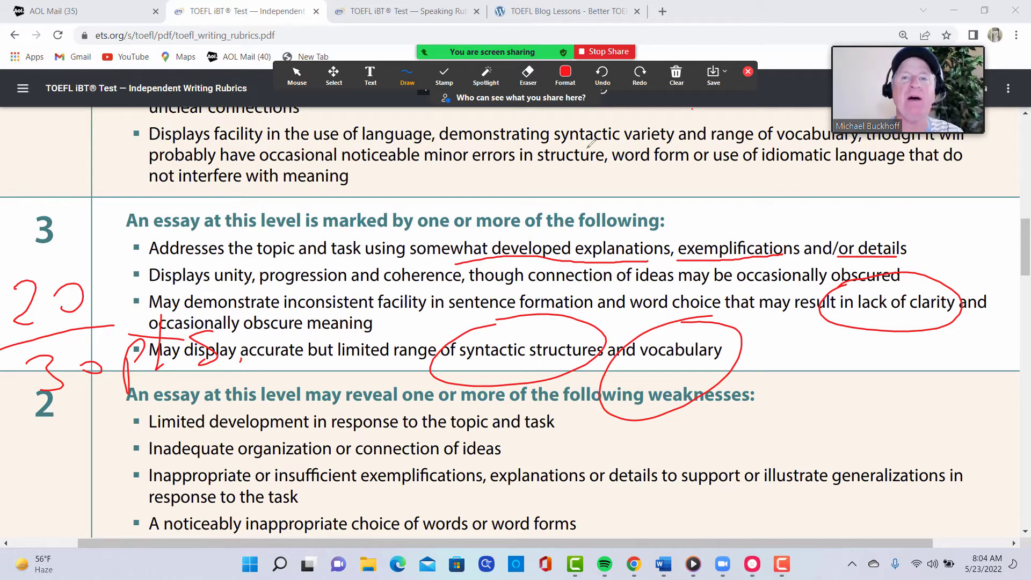
- Bring up the ETS Independent Speaking Rubrics PDF
{"action": "left_click", "coordinate": [676, 72]}
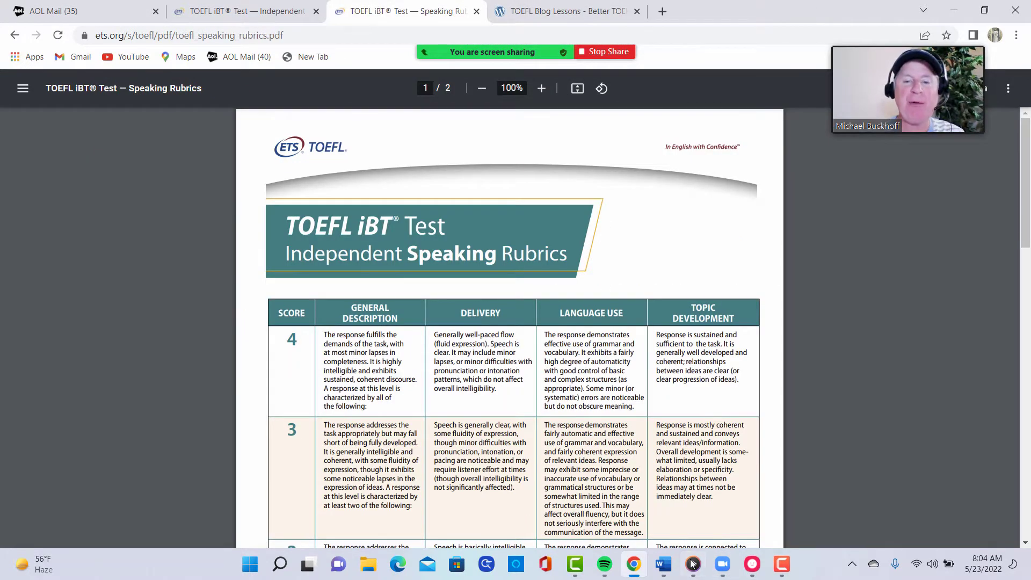
- Play the first eleven seconds of the BK Speaking recording in Media Player, then pause it
{"action": "left_click", "coordinate": [693, 565]}
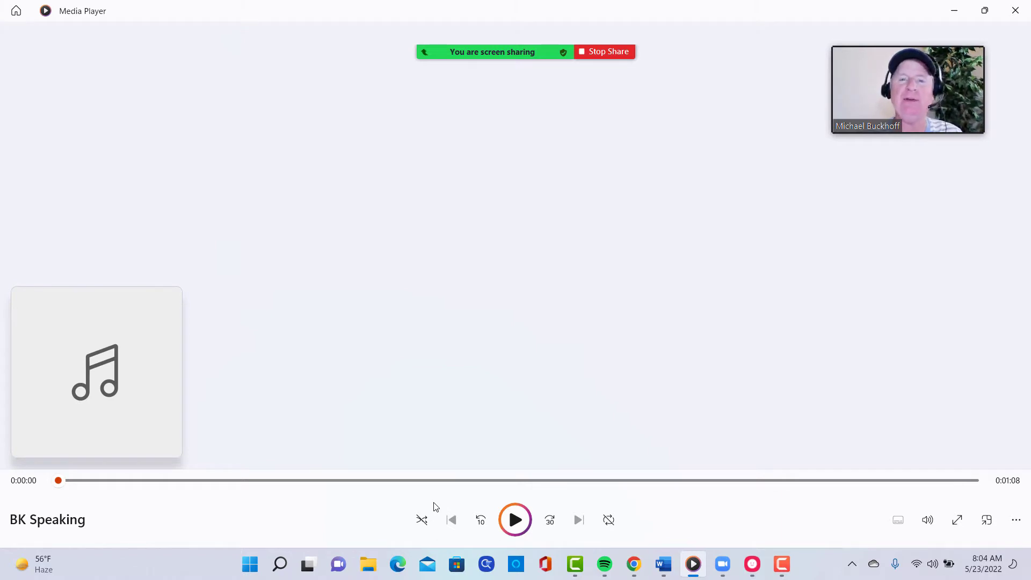
{"action": "mouse_move", "coordinate": [423, 459]}
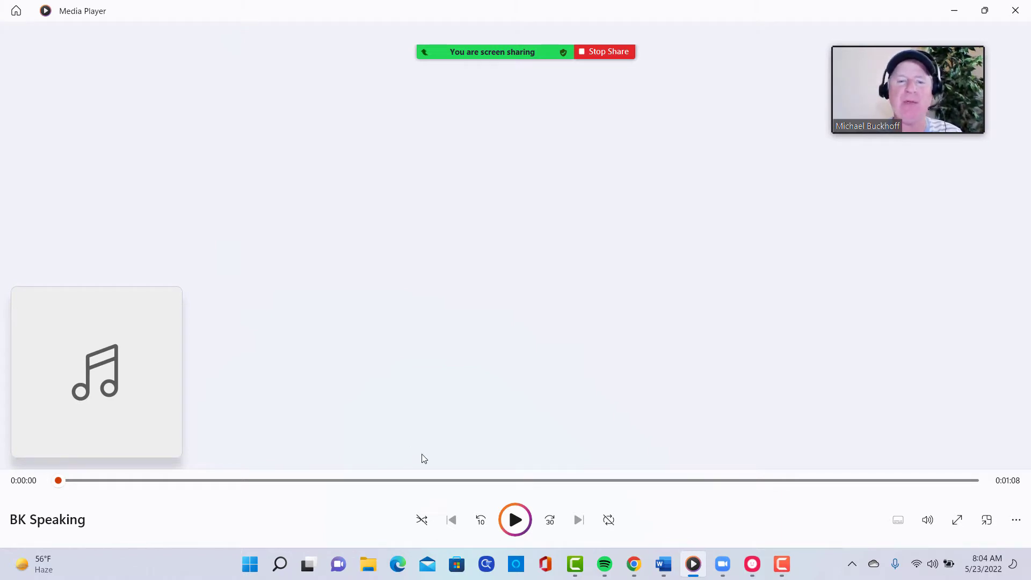
{"action": "left_click", "coordinate": [515, 520]}
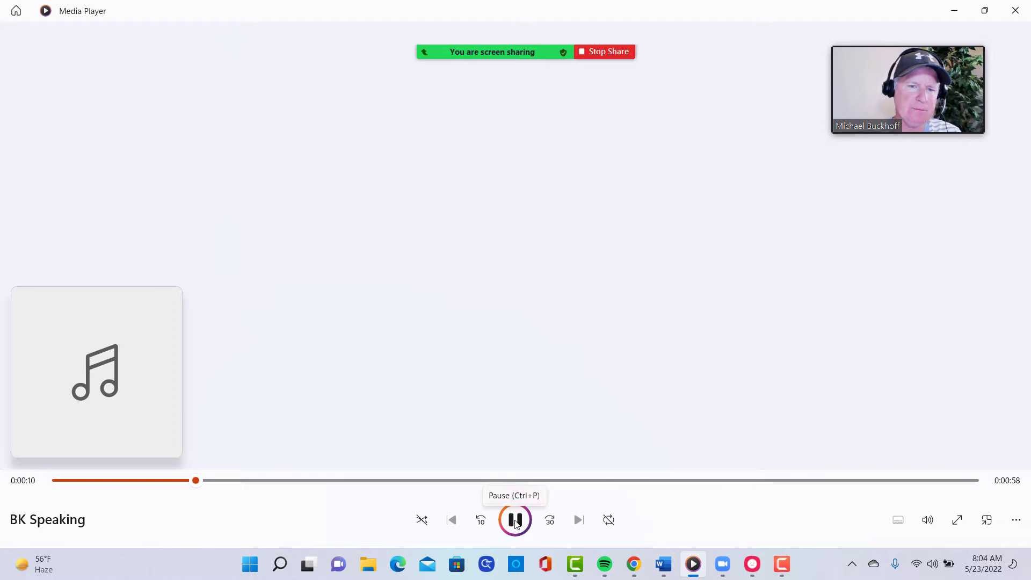
{"action": "left_click", "coordinate": [514, 520]}
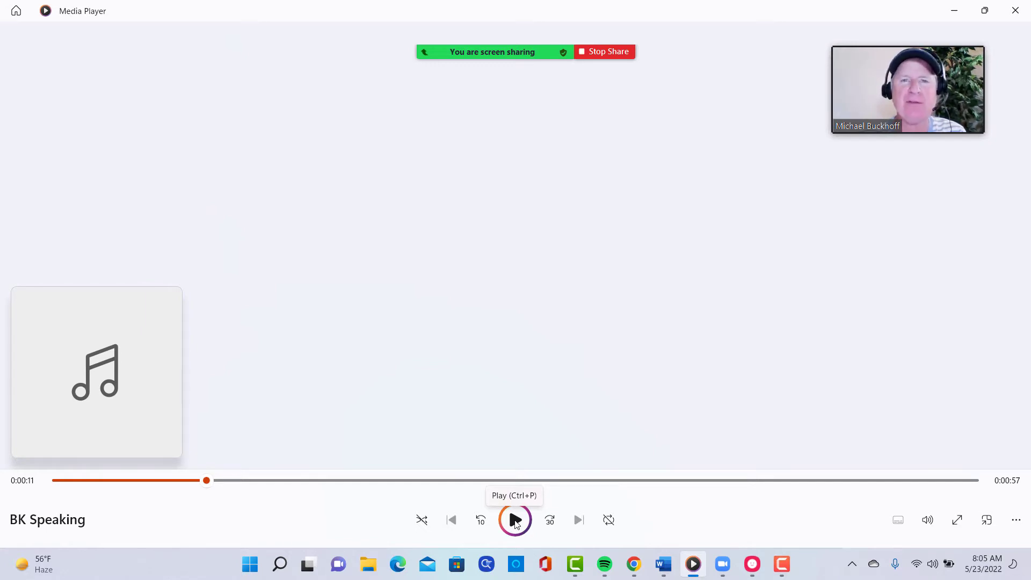
{"action": "mouse_move", "coordinate": [421, 480]}
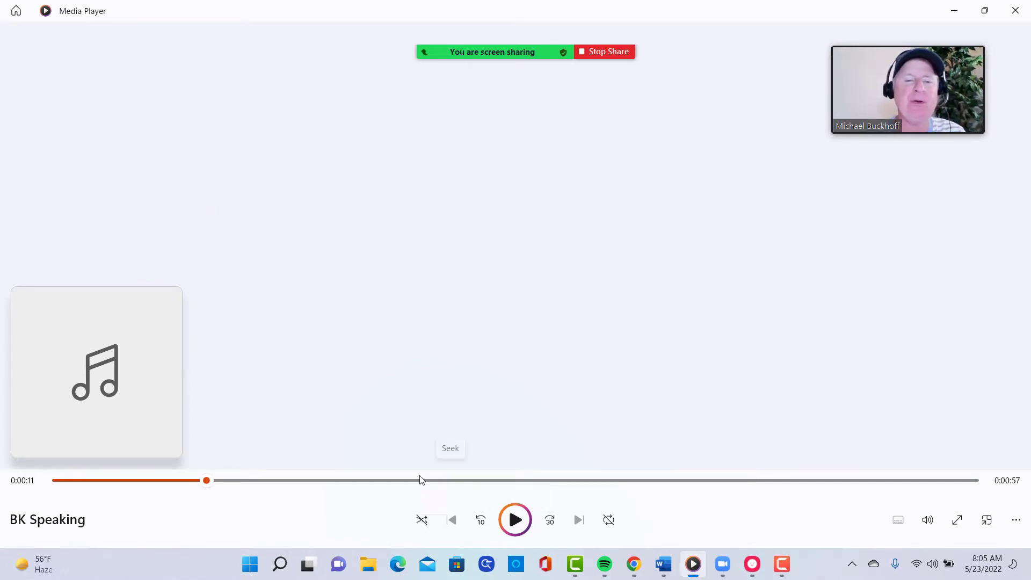
{"action": "mouse_move", "coordinate": [495, 497]}
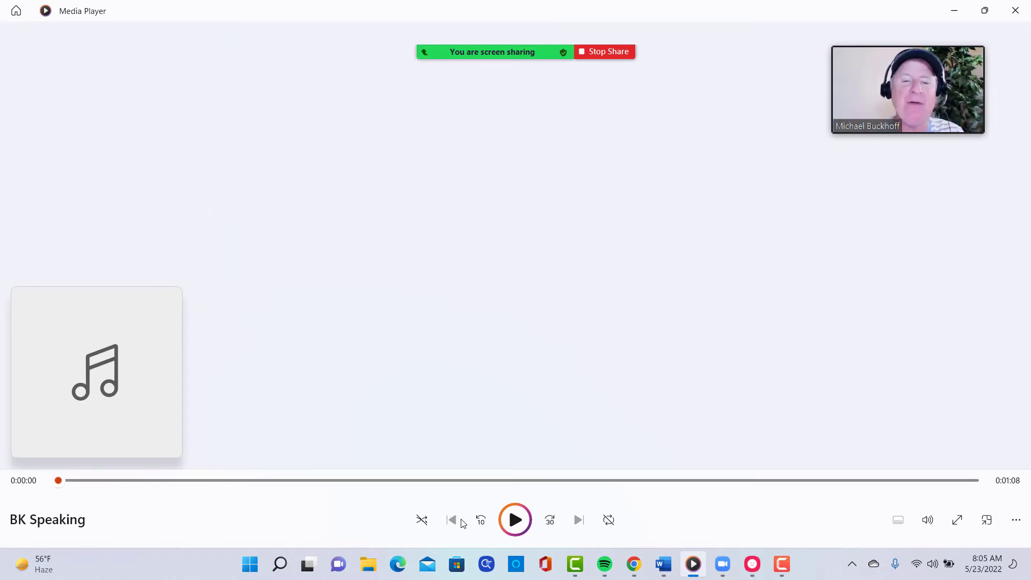
- Replay the opening eleven seconds in stop-and-start bursts, pausing to comment on the speech
{"action": "left_click", "coordinate": [515, 520]}
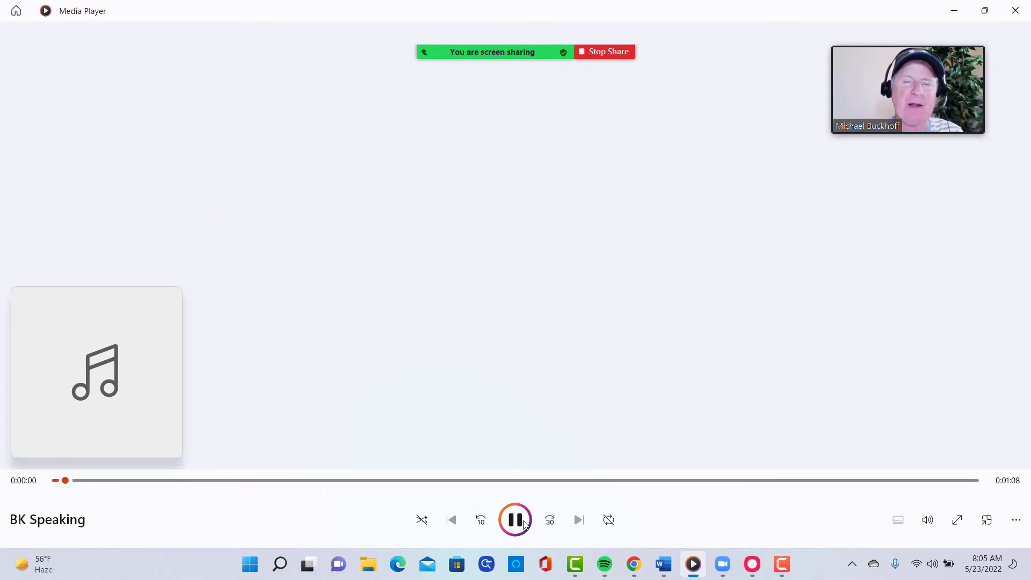
{"action": "left_click", "coordinate": [515, 520]}
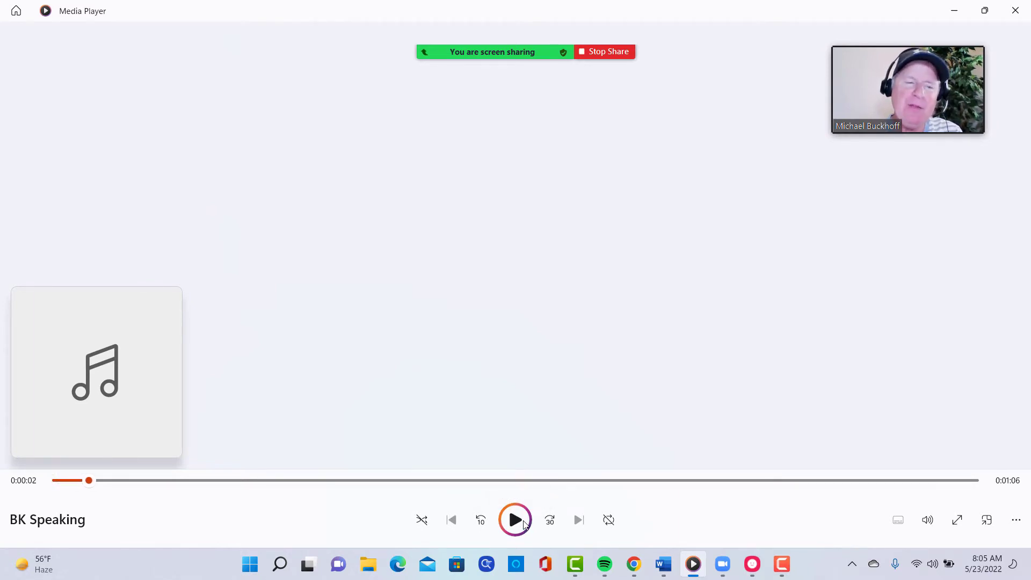
{"action": "mouse_move", "coordinate": [515, 520]}
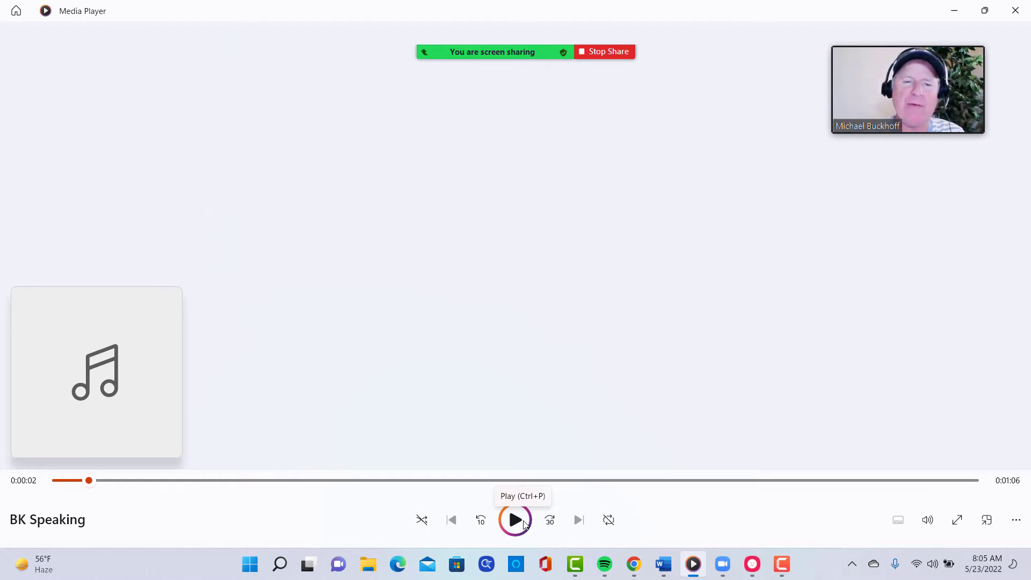
{"action": "left_click", "coordinate": [515, 520]}
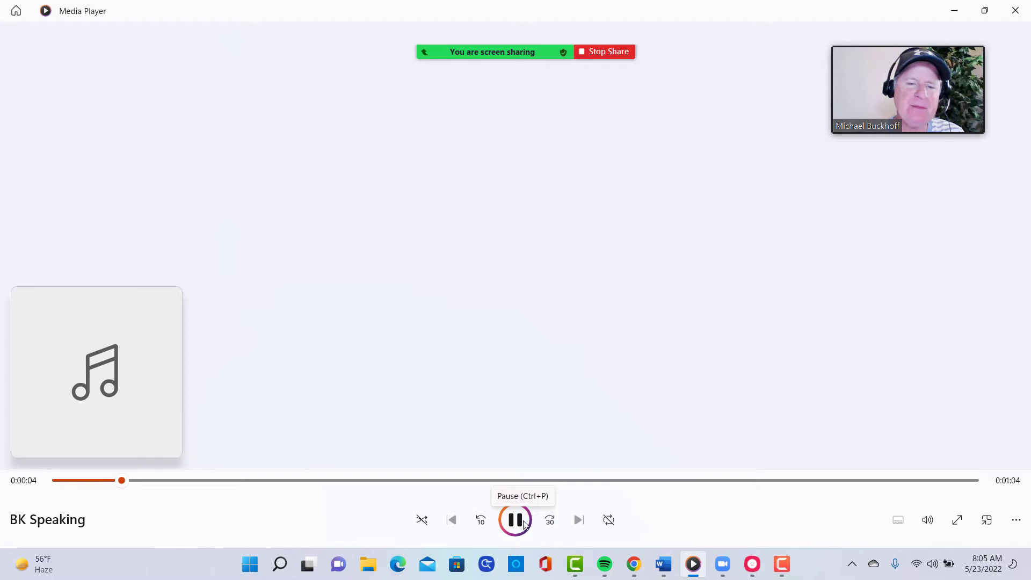
{"action": "left_click", "coordinate": [514, 520]}
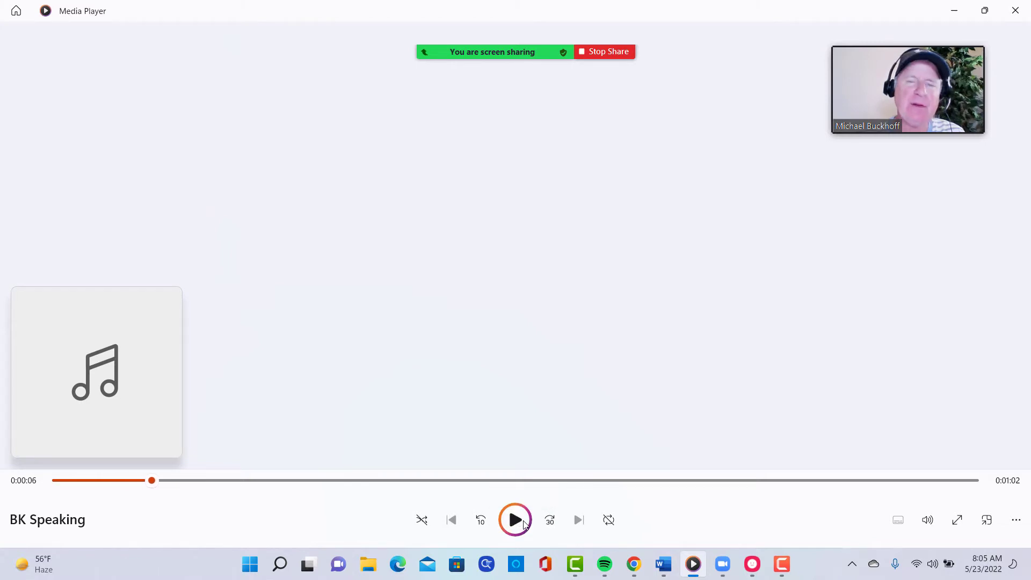
{"action": "left_click", "coordinate": [514, 520]}
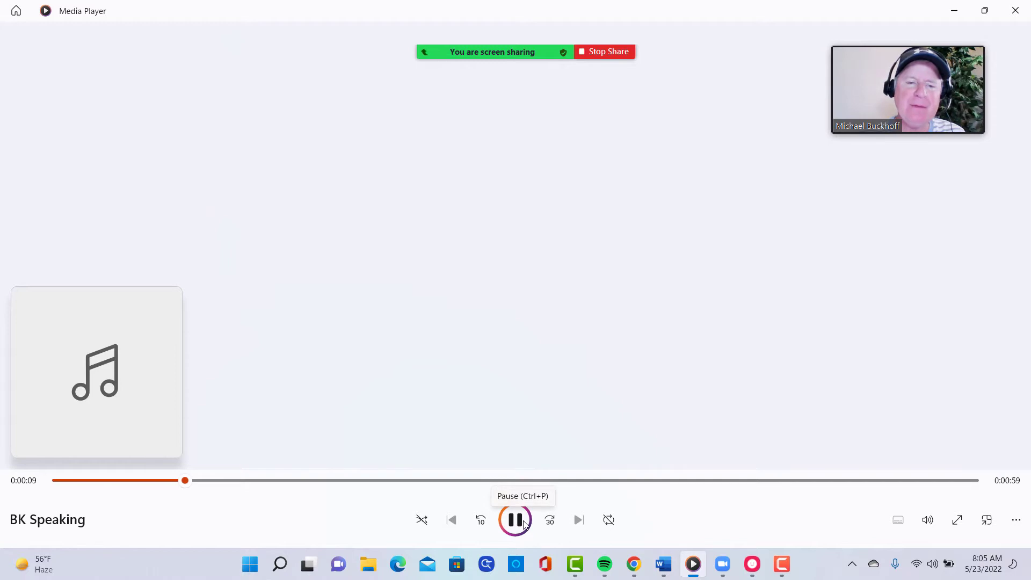
{"action": "left_click", "coordinate": [515, 520]}
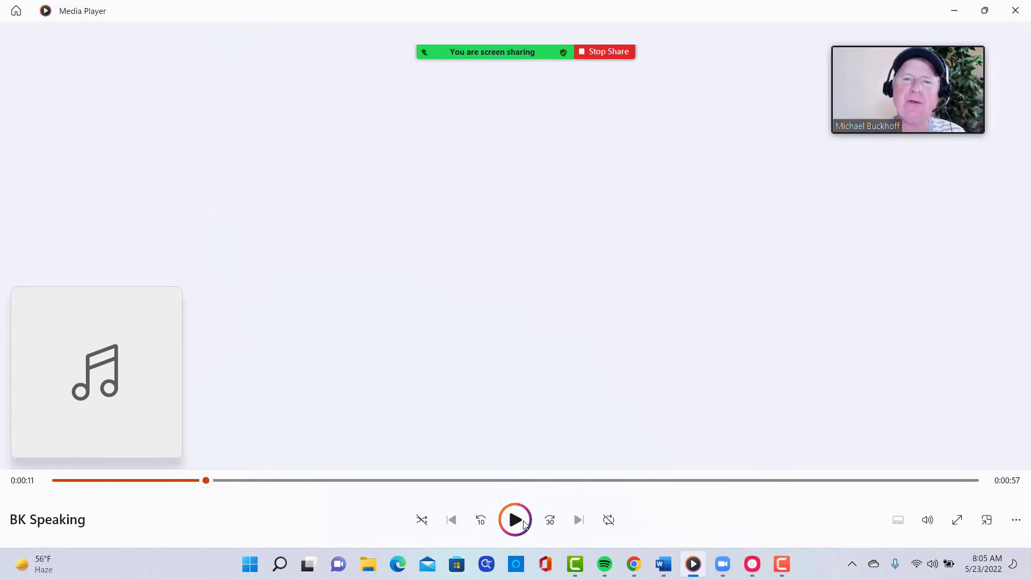
{"action": "mouse_move", "coordinate": [515, 520]}
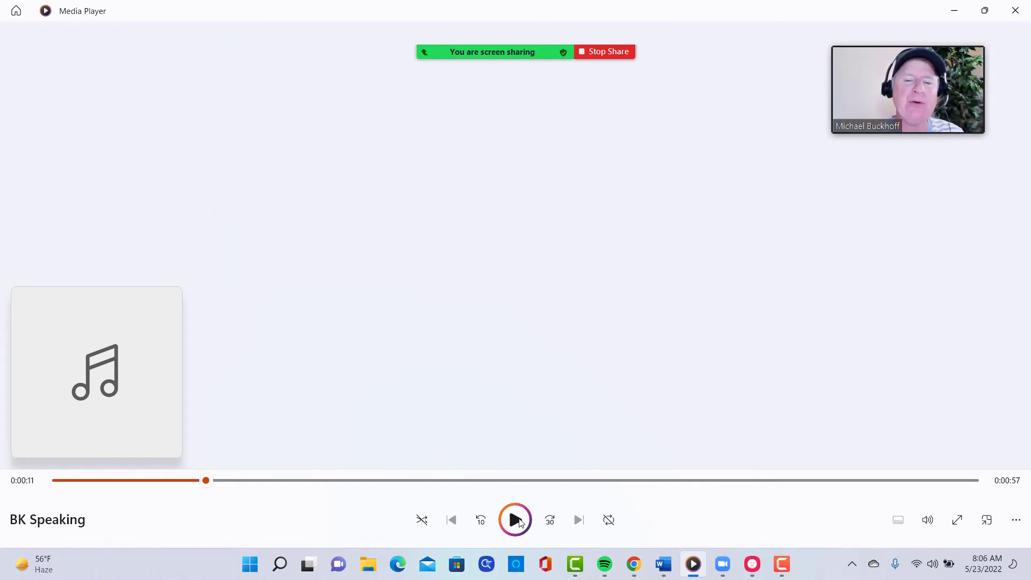
- Continue the recording from 0:11 with pauses for comments, playing on toward 1:03
{"action": "left_click", "coordinate": [515, 520]}
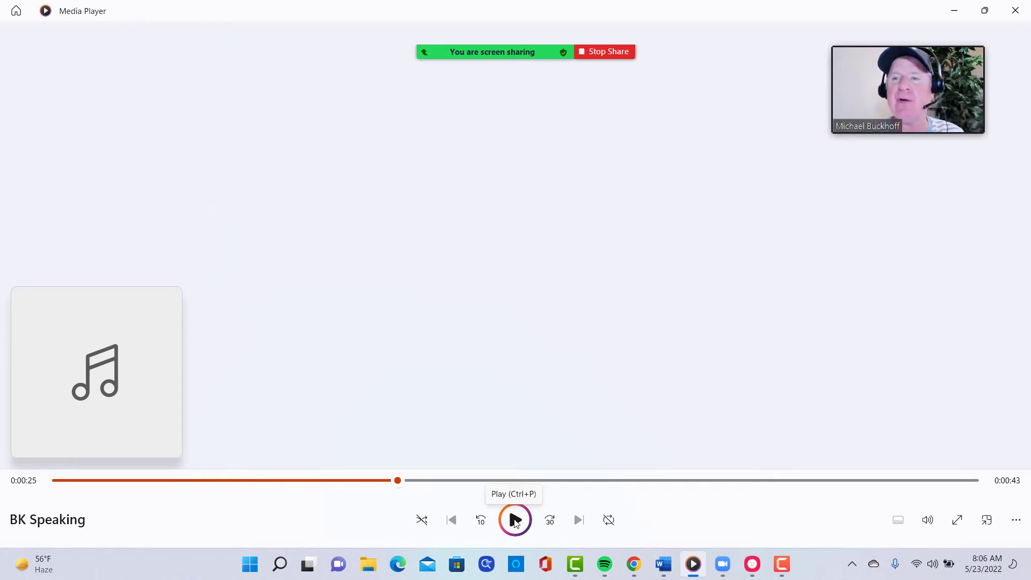
{"action": "left_click", "coordinate": [513, 520]}
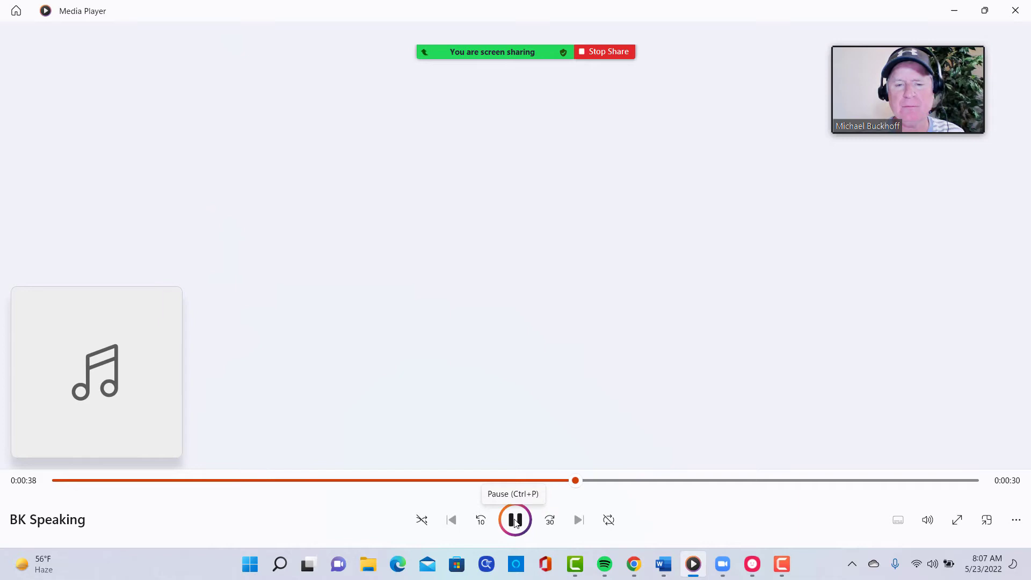
{"action": "left_click", "coordinate": [514, 520]}
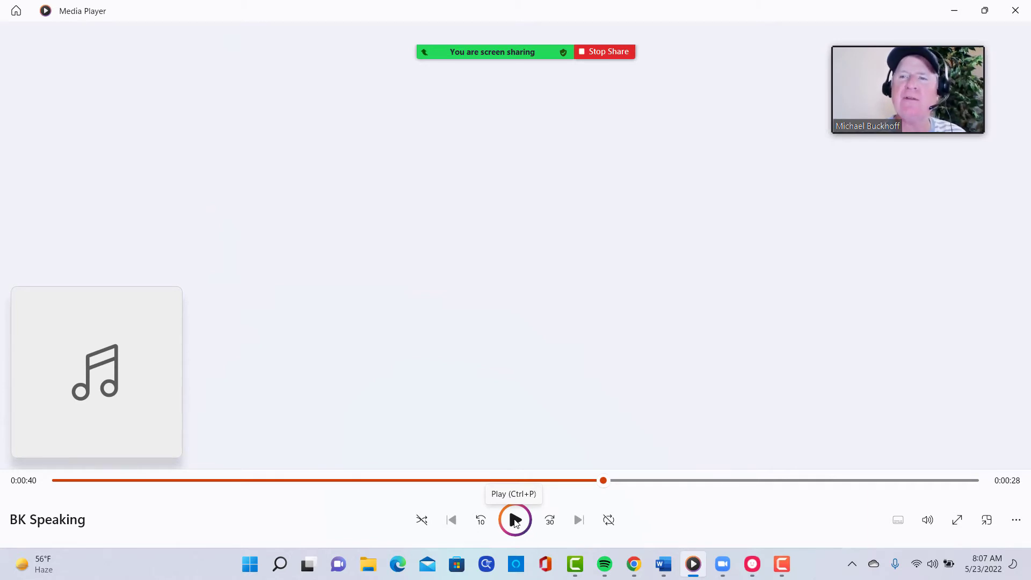
{"action": "left_click", "coordinate": [515, 520]}
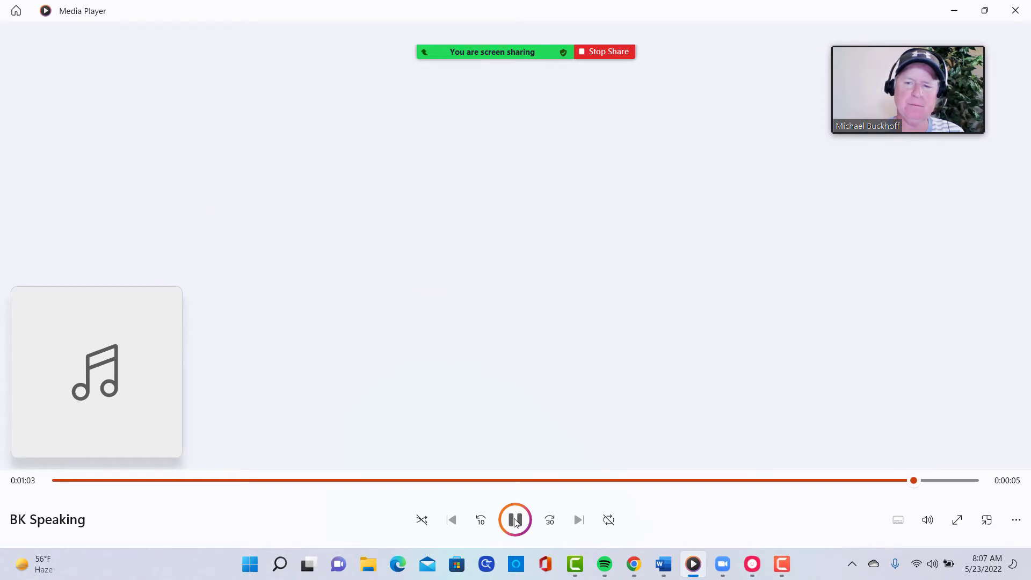
- Pause the BK Speaking recording at 1:05, just before its end
{"action": "left_click", "coordinate": [514, 520]}
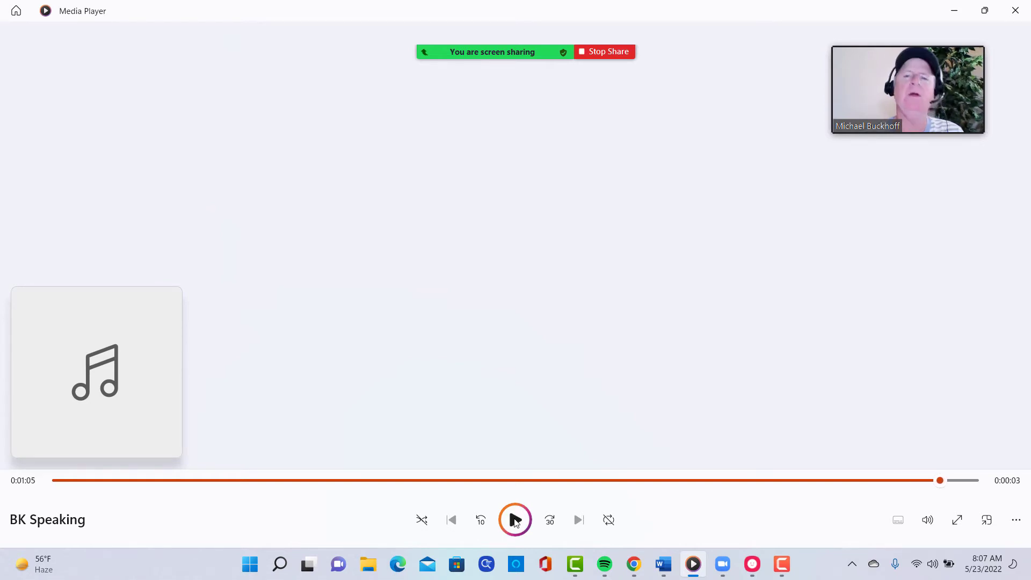
{"action": "mouse_move", "coordinate": [515, 520]}
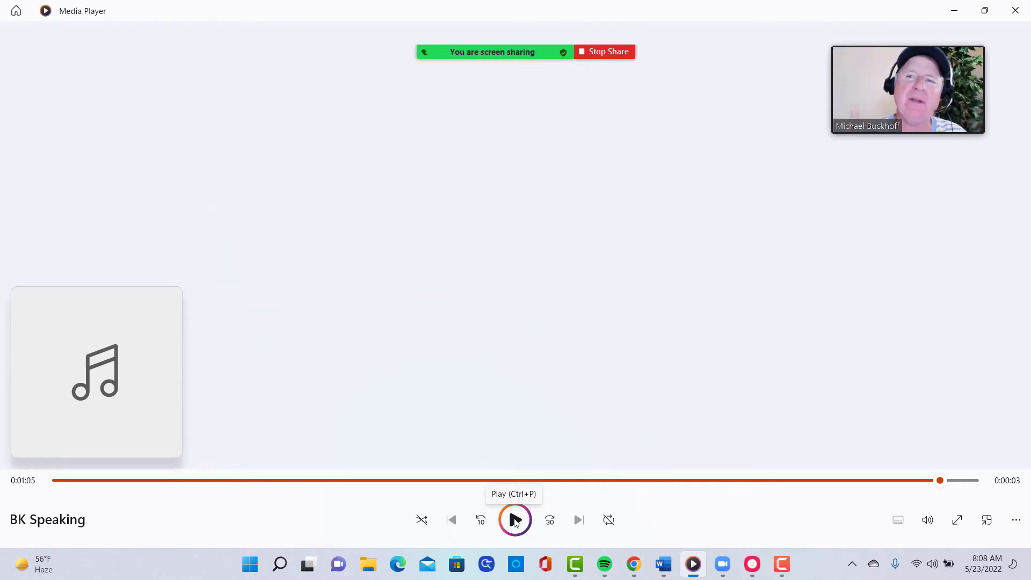
{"action": "mouse_move", "coordinate": [599, 495]}
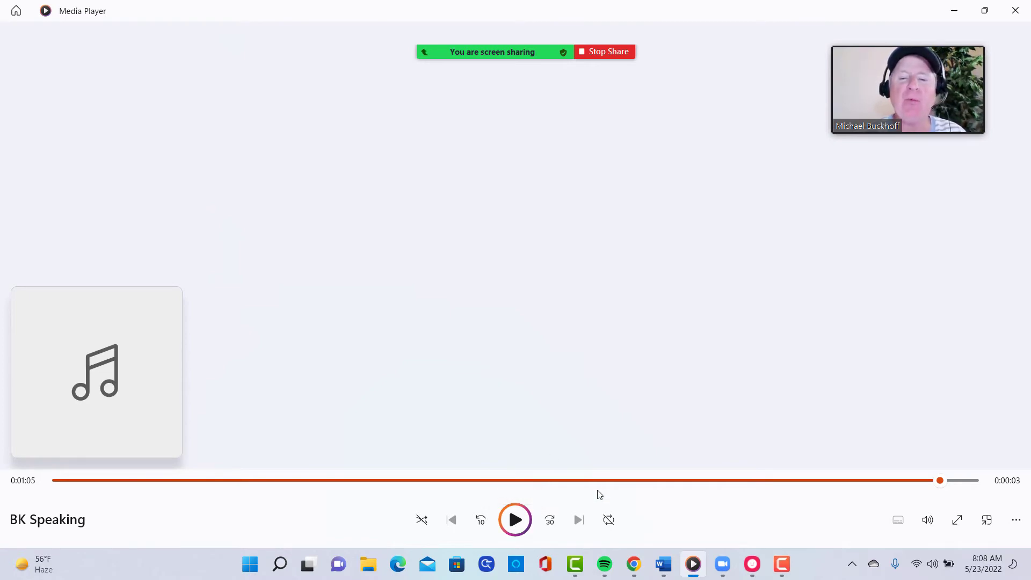
{"action": "mouse_move", "coordinate": [634, 564]}
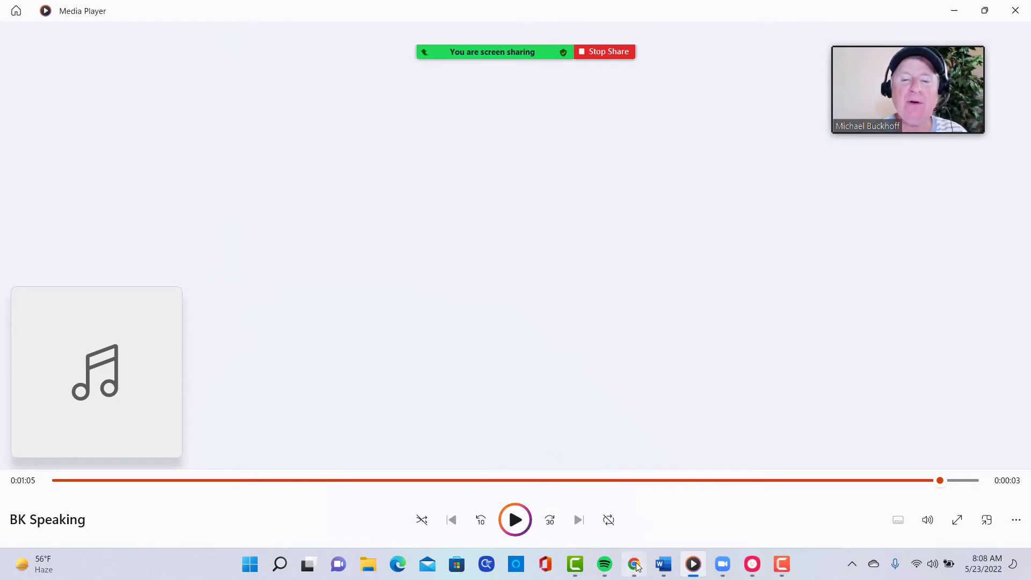
- Return to the speaking rubric score table and ready Zoom's Draw tool with a brown pen
{"action": "left_click", "coordinate": [633, 564]}
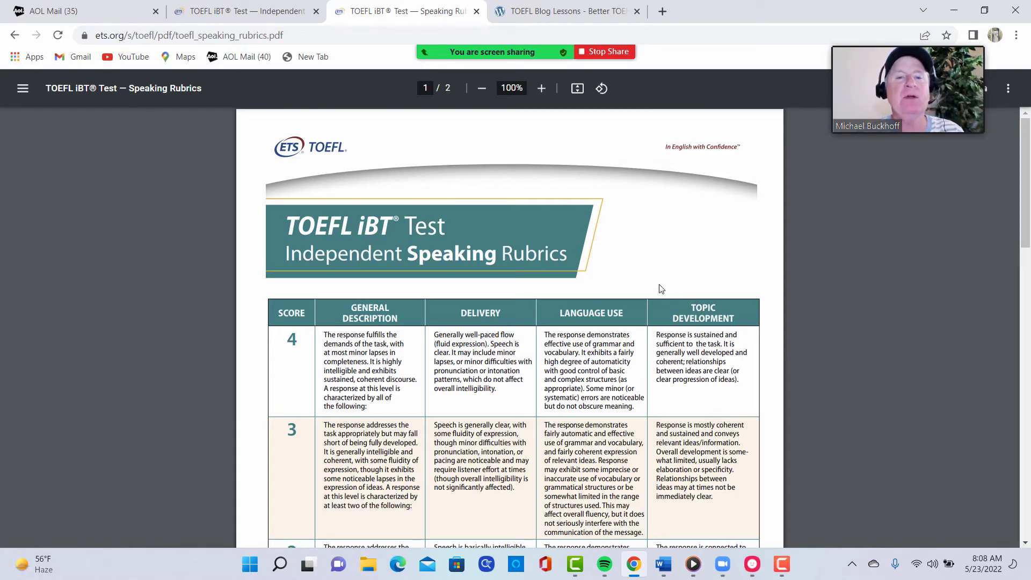
{"action": "scroll", "scroll_direction": "down", "scroll_amount": 3}
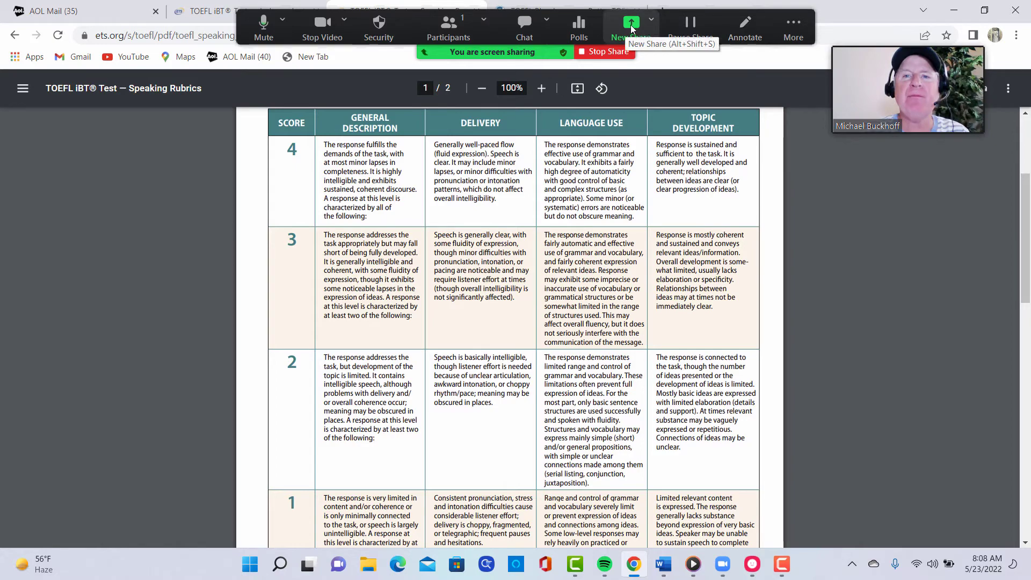
{"action": "left_click", "coordinate": [629, 22]}
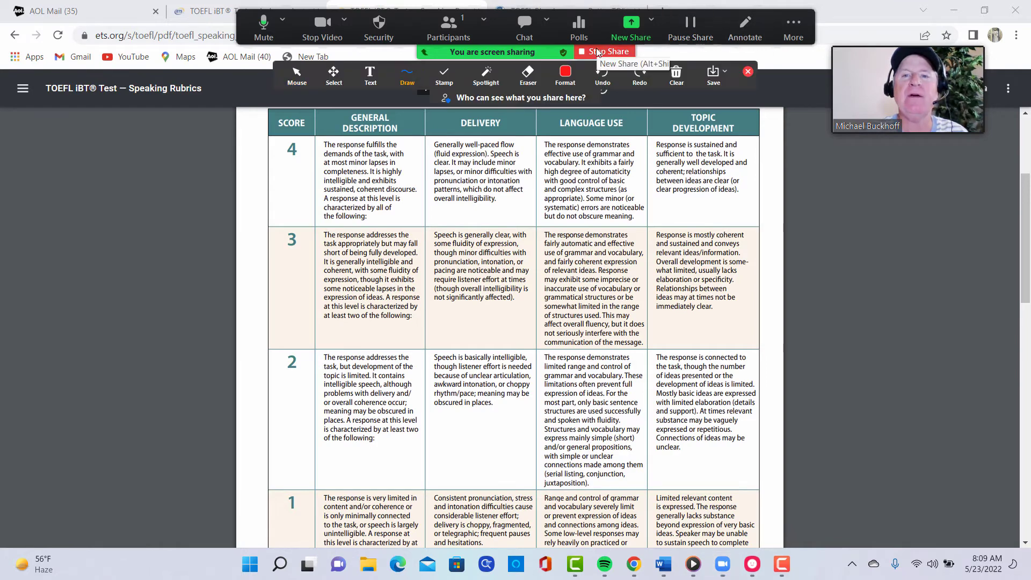
{"action": "left_click", "coordinate": [744, 28]}
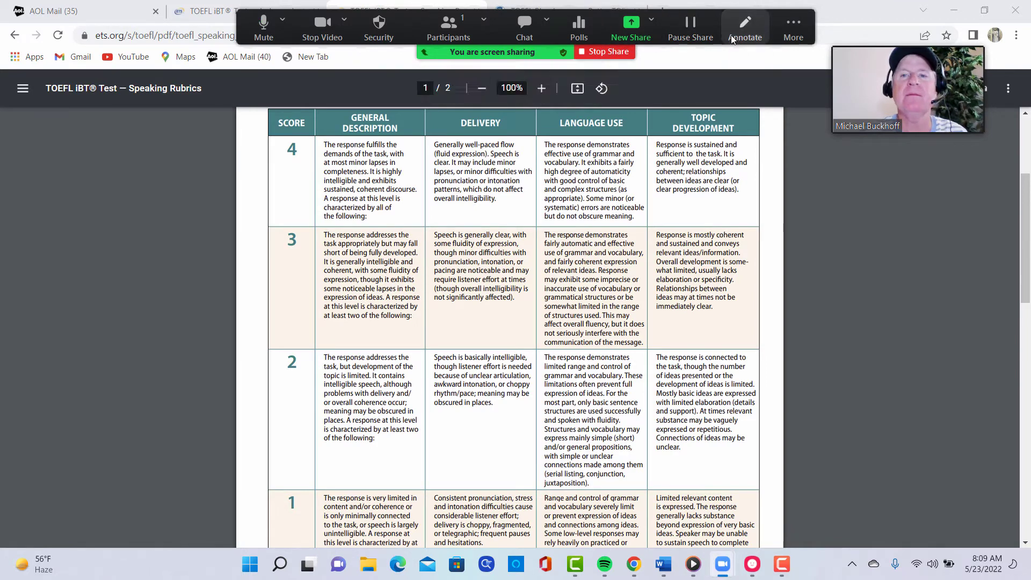
{"action": "left_click", "coordinate": [745, 28]}
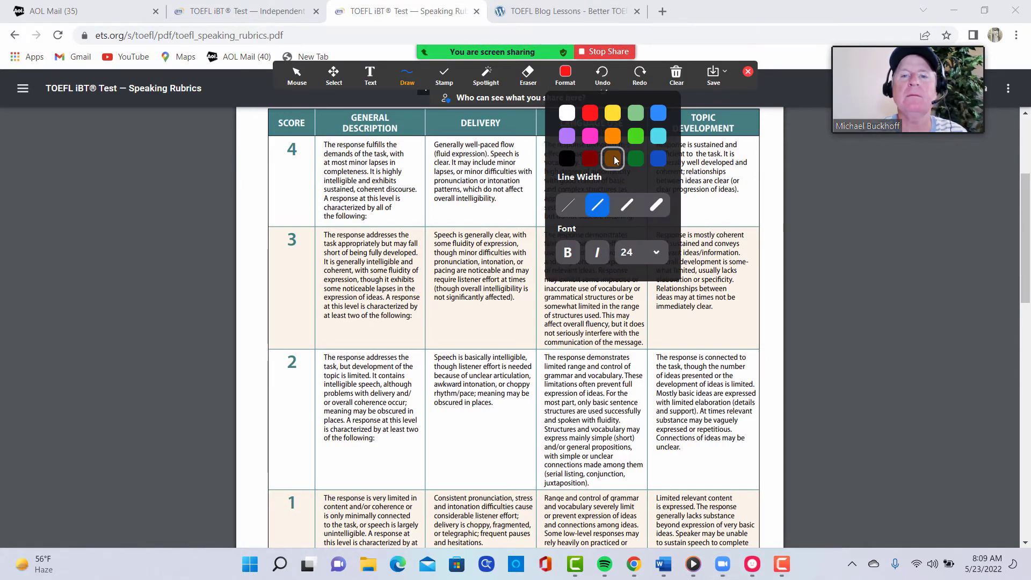
{"action": "left_click", "coordinate": [564, 74]}
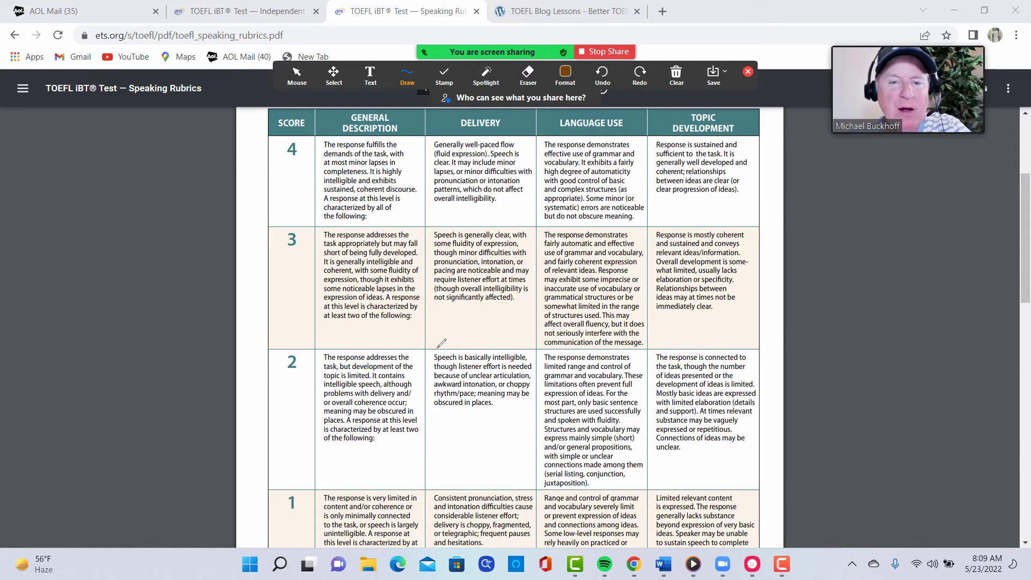
- Mark 'awkward intonation' in score-2 Delivery and underline 'somewhat limited in the range of structures used' in score-3 Language Use
{"action": "left_click_drag", "start_coordinate": [447, 375], "coordinate": [490, 391]}
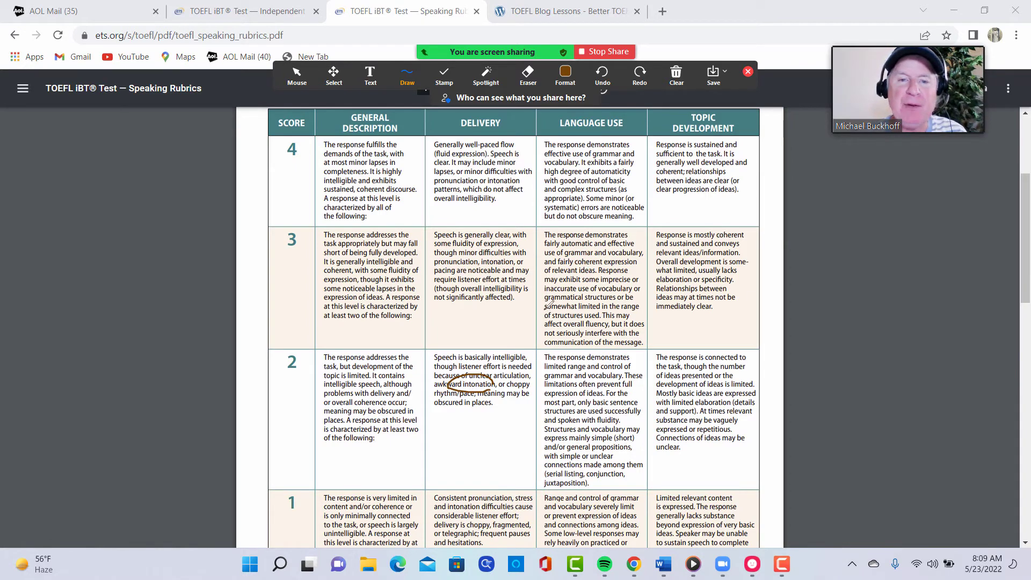
{"action": "left_click_drag", "start_coordinate": [543, 307], "coordinate": [625, 309]}
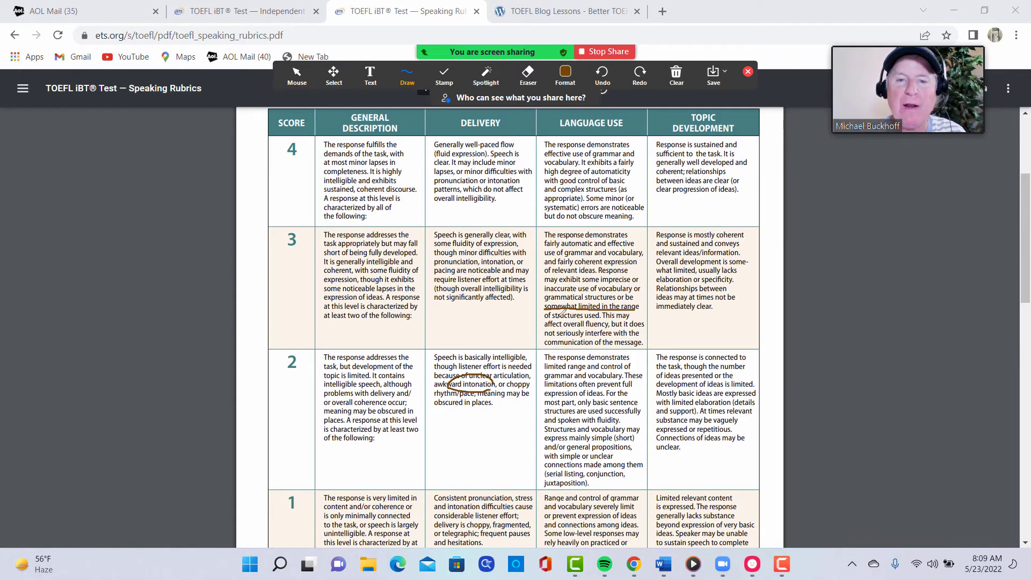
{"action": "left_click_drag", "start_coordinate": [545, 318], "coordinate": [599, 316]}
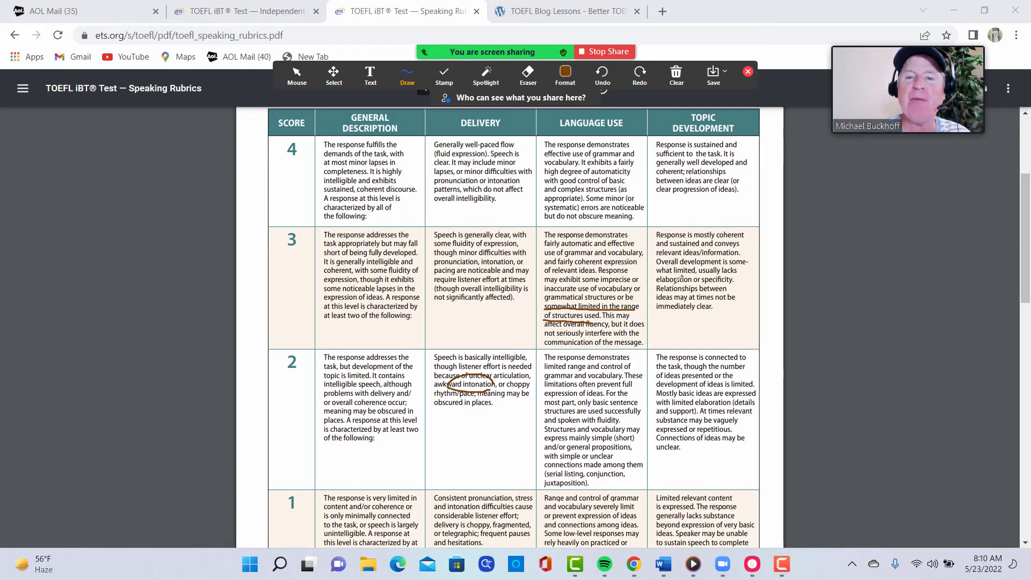
- Underline 'elaboration or specificity' in the score-3 Topic Development cell
{"action": "left_click_drag", "start_coordinate": [657, 281], "coordinate": [737, 276]}
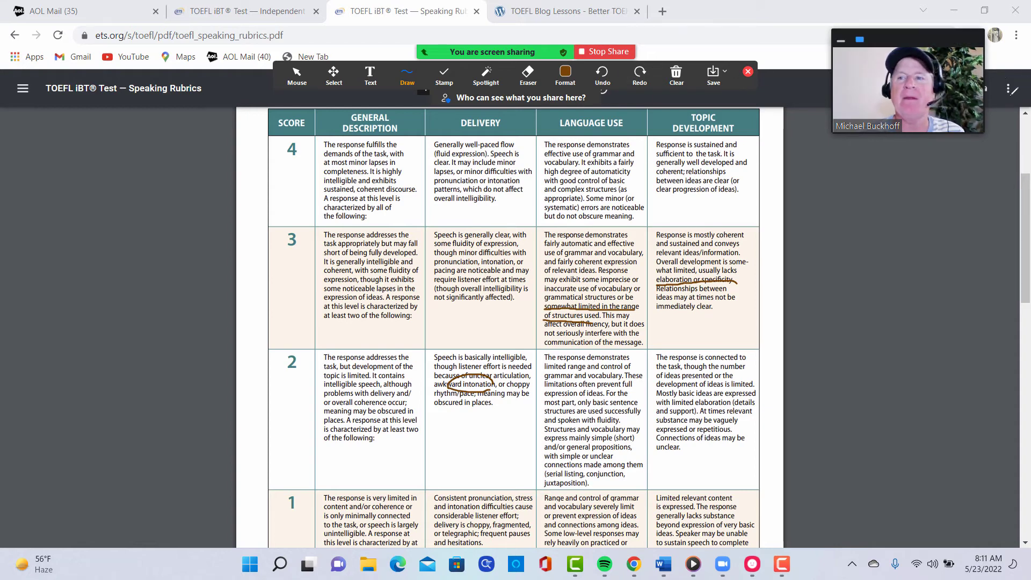
{"action": "mouse_move", "coordinate": [616, 55]}
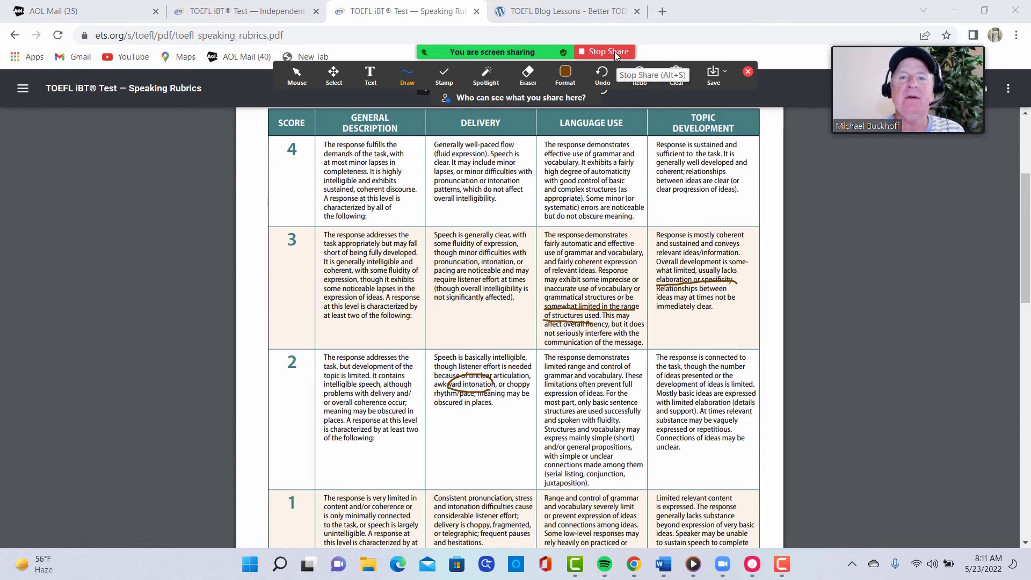
{"action": "left_click", "coordinate": [603, 51]}
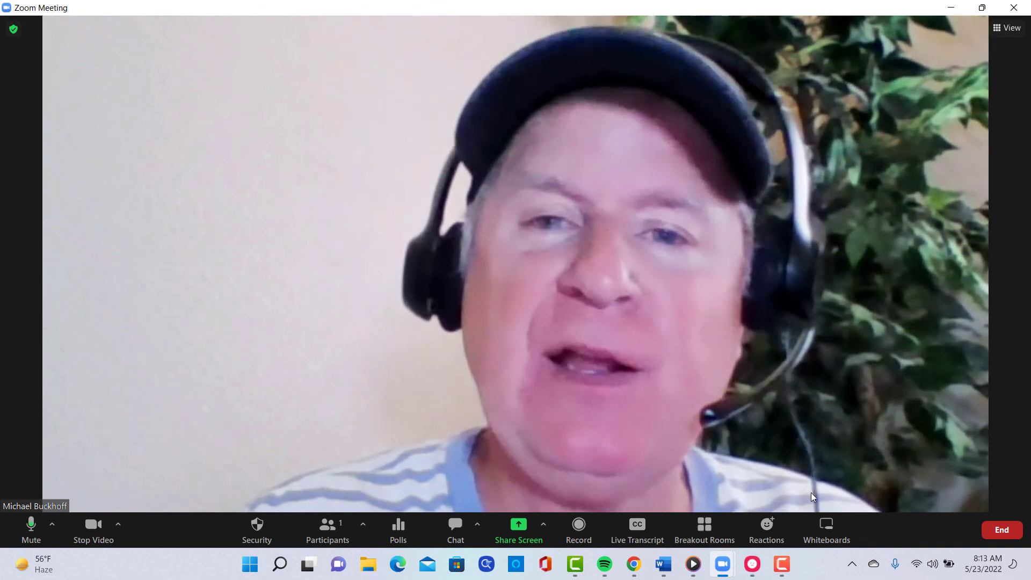
{"action": "mouse_move", "coordinate": [887, 542]}
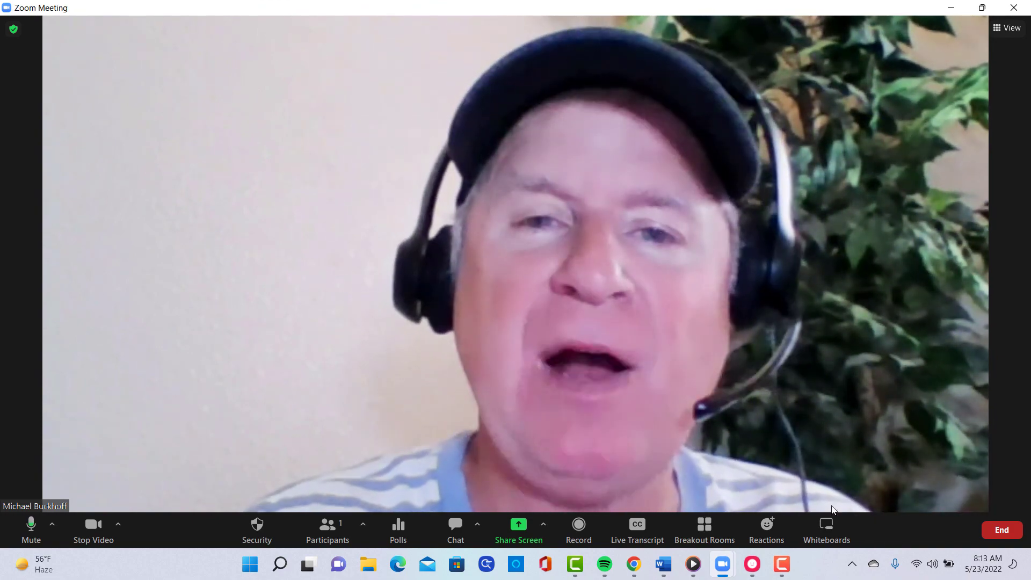
{"action": "mouse_move", "coordinate": [743, 469]}
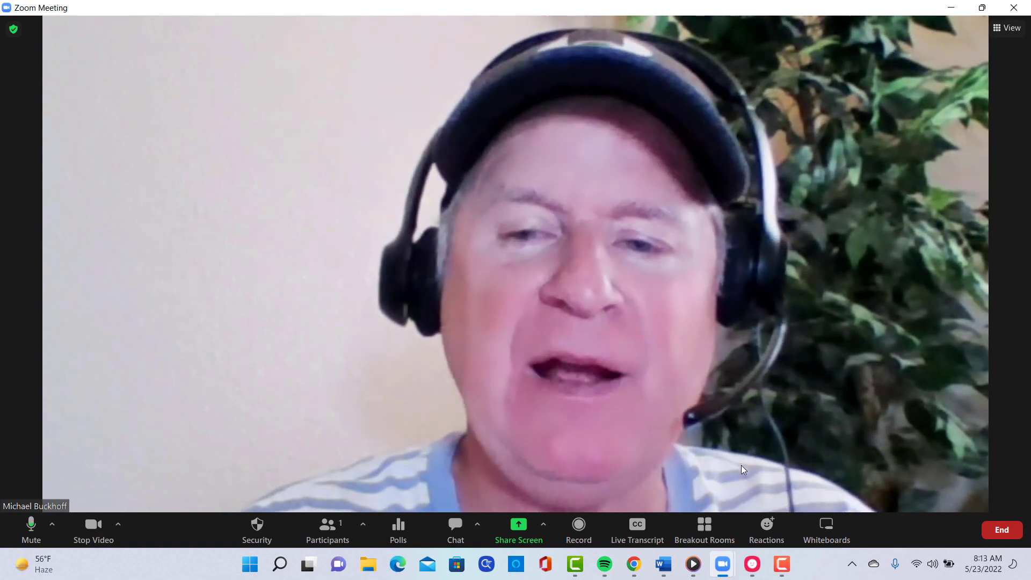